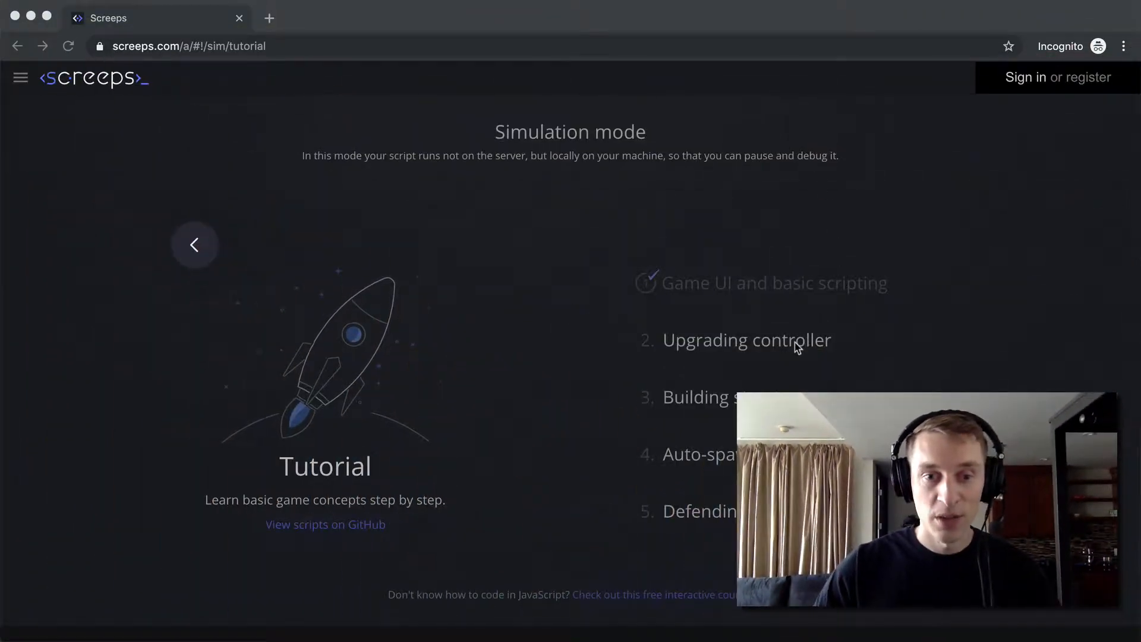
Step: Launch the '2. Upgrading controller' tutorial simulation room
click(747, 340)
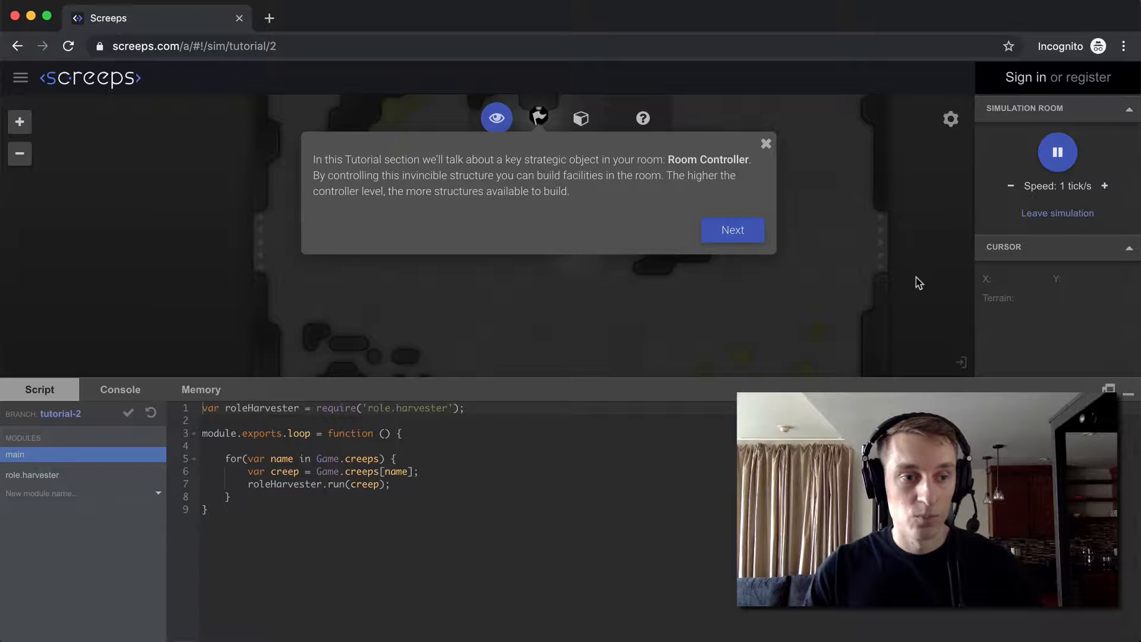
mouse_move(903, 283)
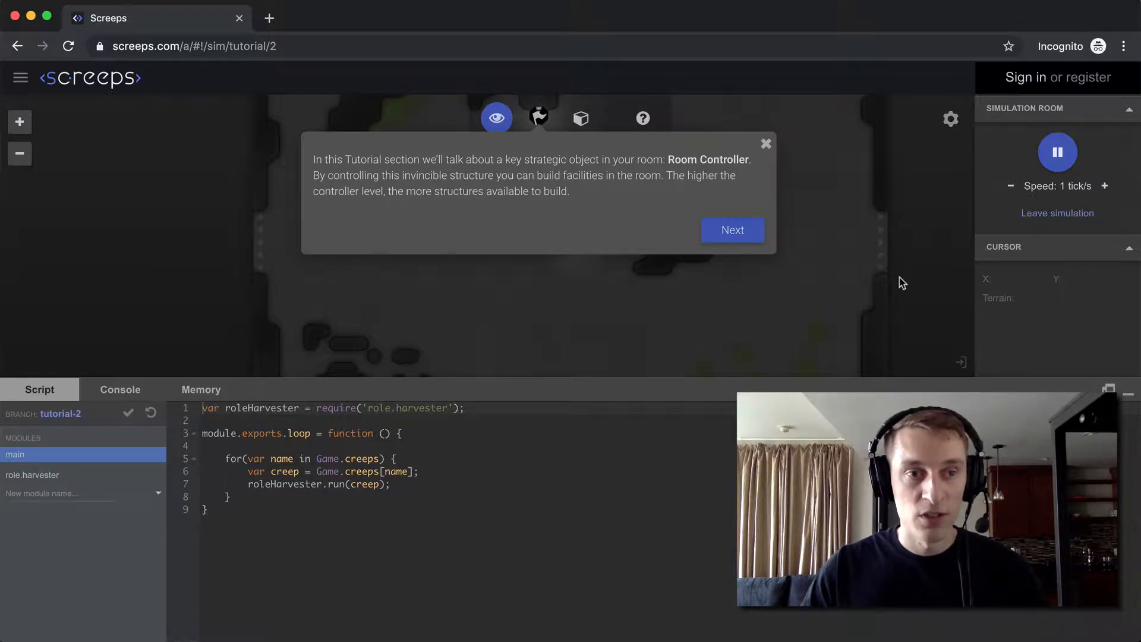
mouse_move(868, 275)
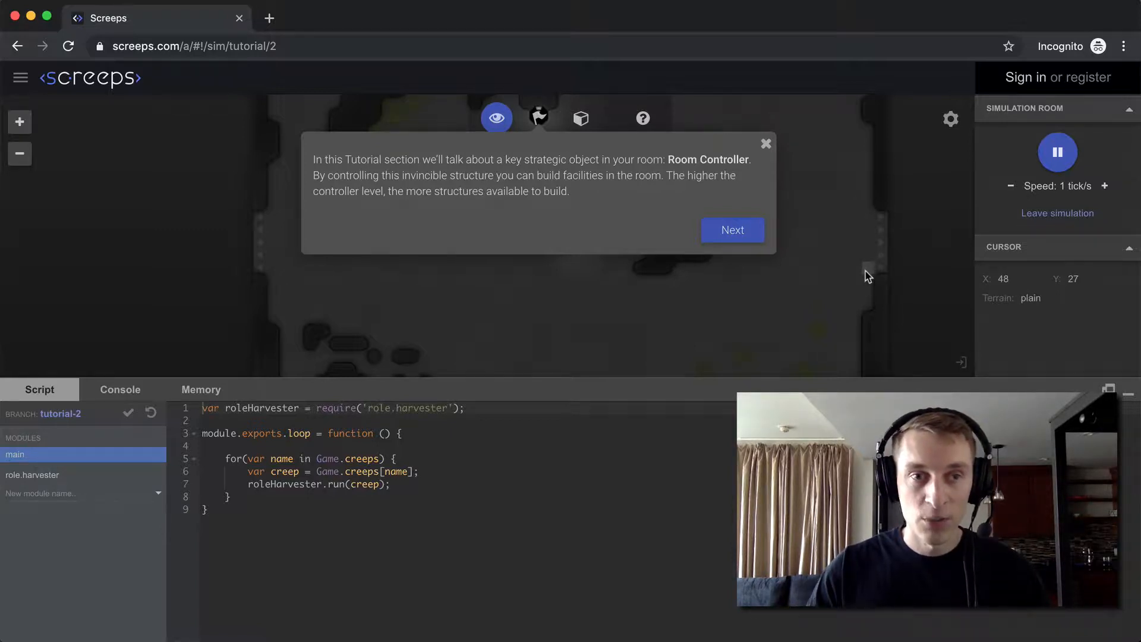
mouse_move(863, 274)
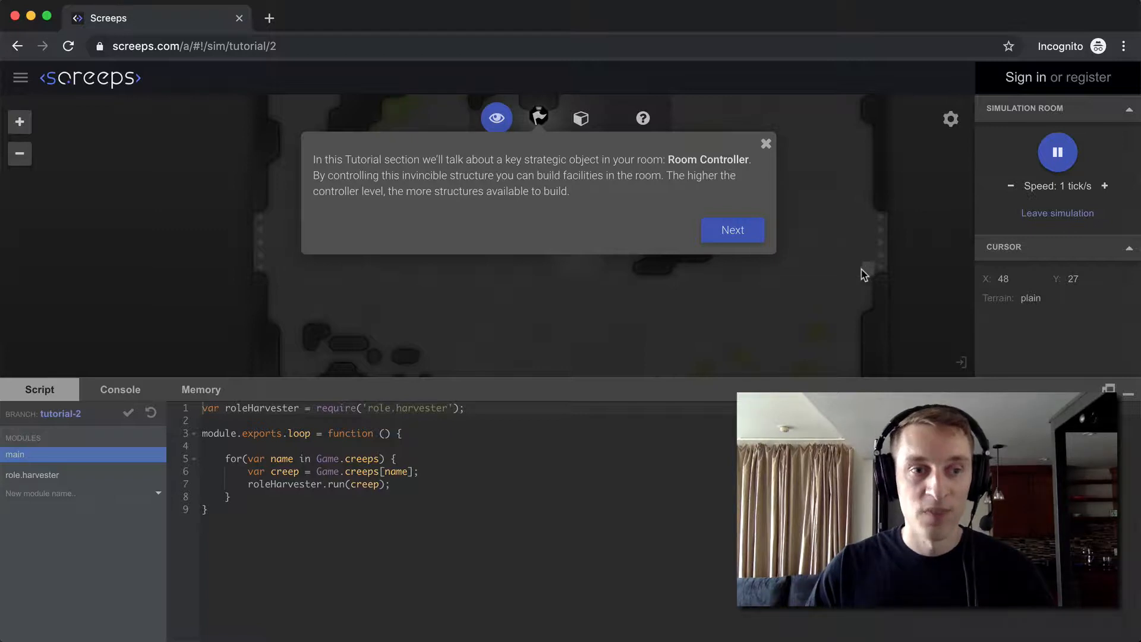
mouse_move(812, 268)
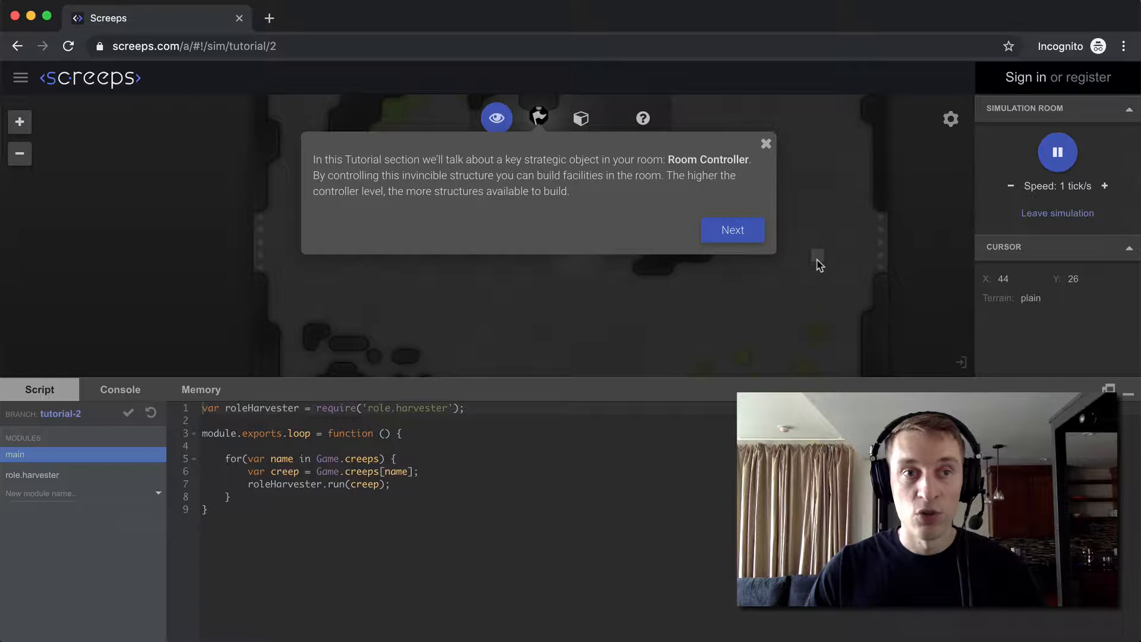
mouse_move(807, 264)
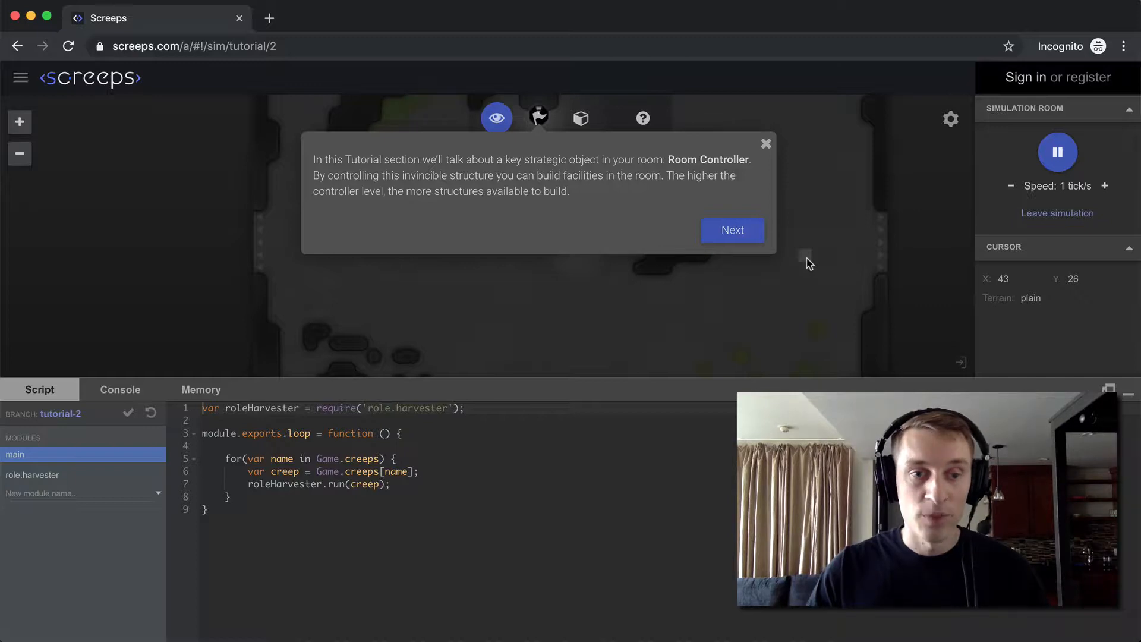
Step: Advance past the Room Controller intro and close the Upgrader1 spawning hint
click(733, 230)
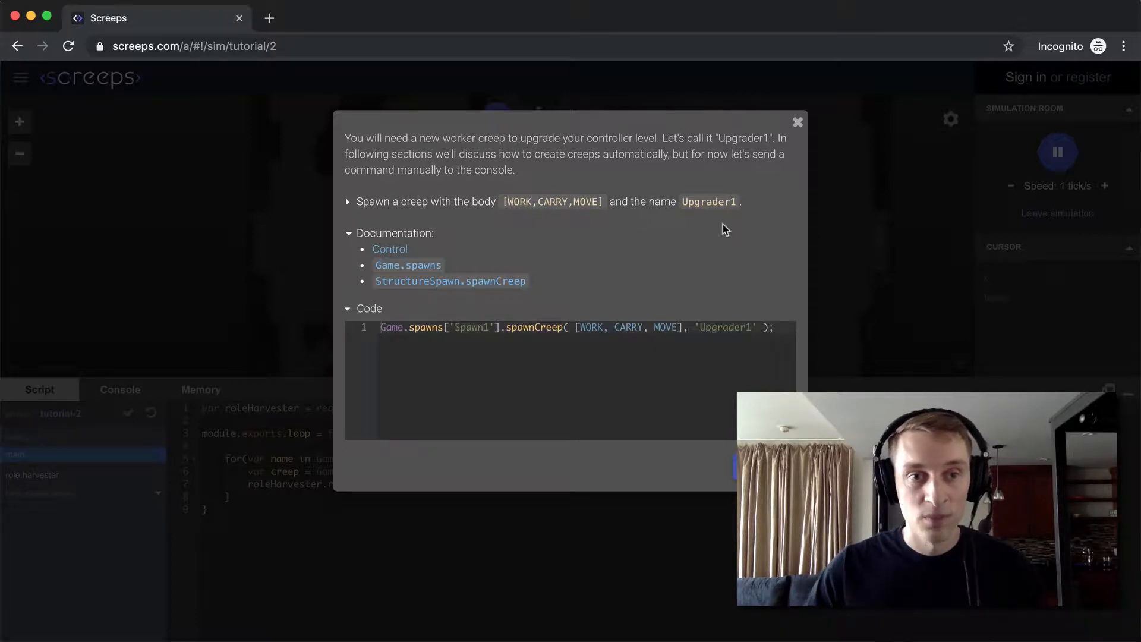
mouse_move(713, 183)
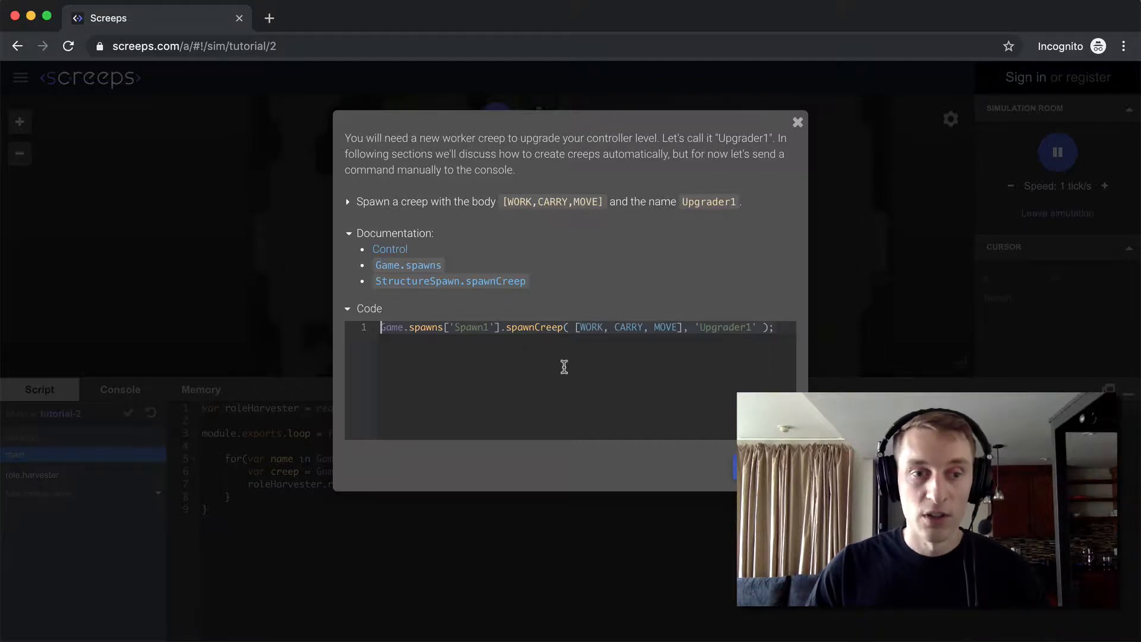
mouse_move(728, 422)
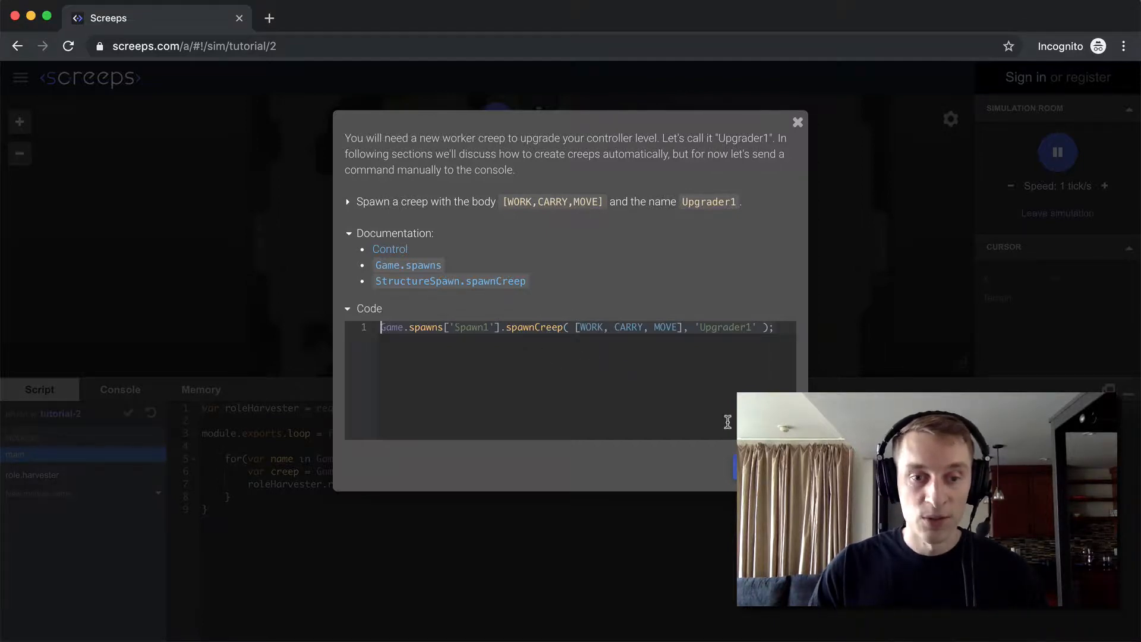
click(798, 122)
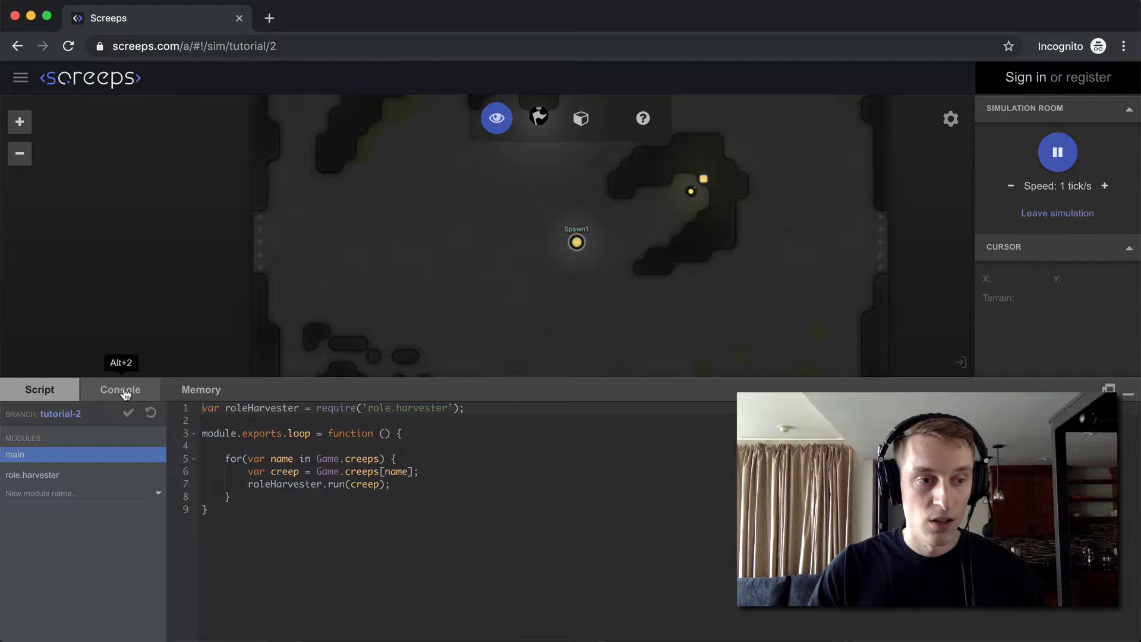
Step: Spawn Upgrader1 with a WORK, CARRY, MOVE body from the Console
click(119, 389)
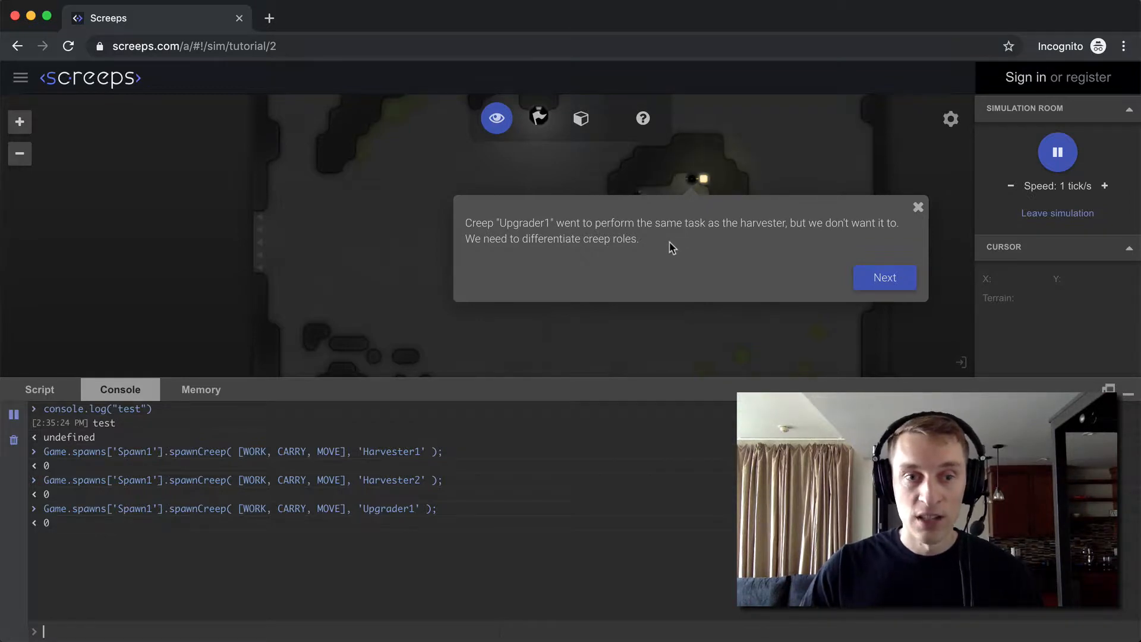
Step: Advance the hint and set Harvester1's memory role to 'harvester' in the Console
click(886, 278)
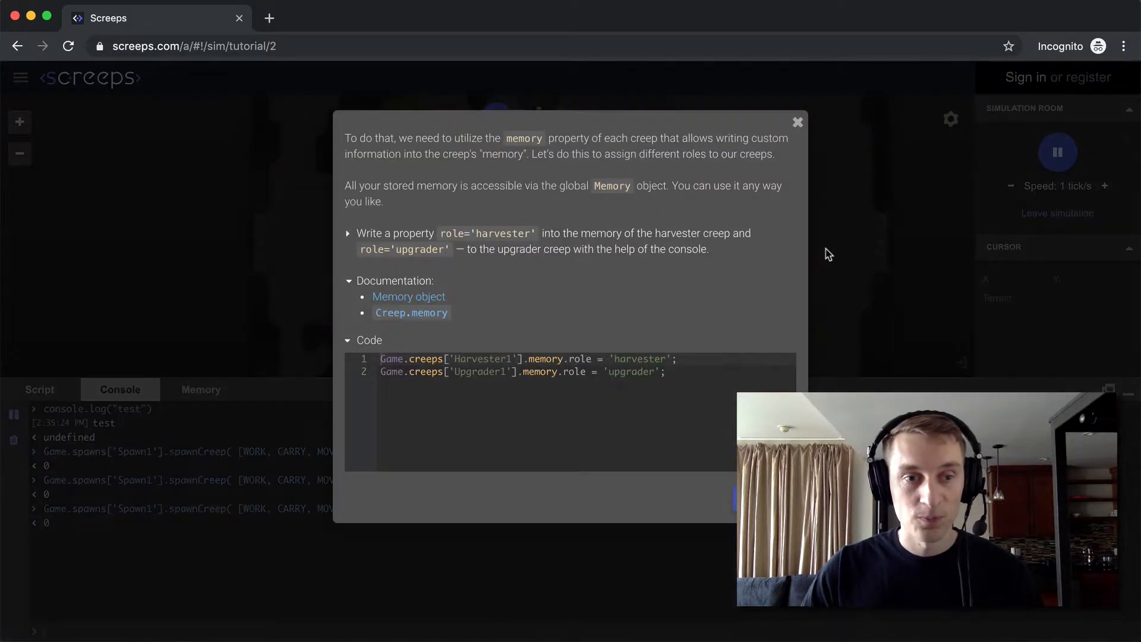
mouse_move(693, 229)
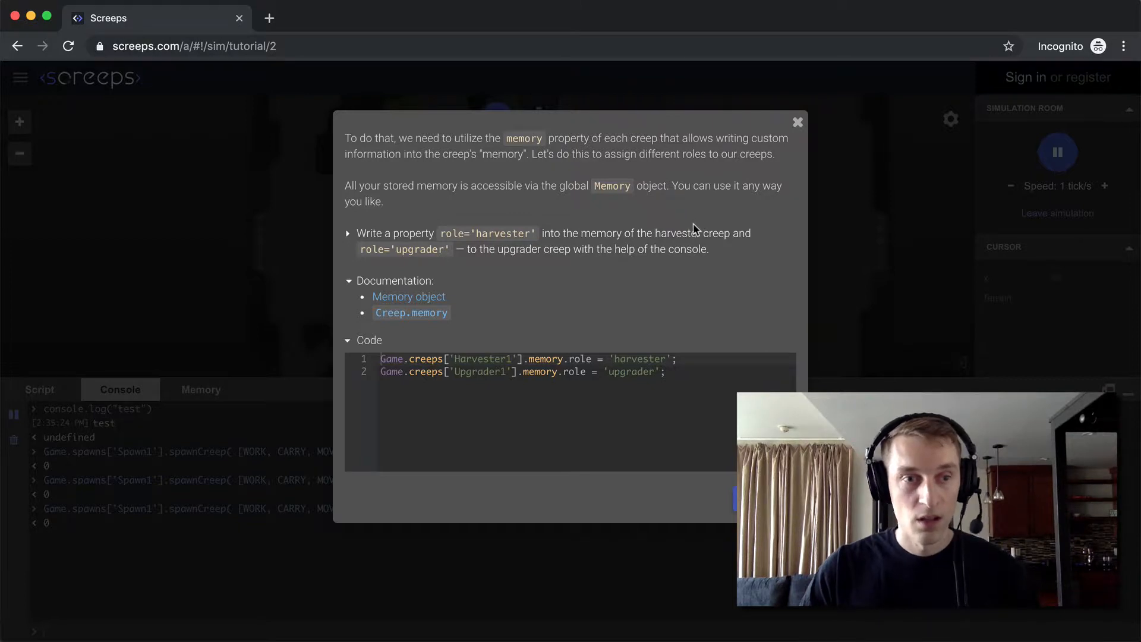
mouse_move(686, 245)
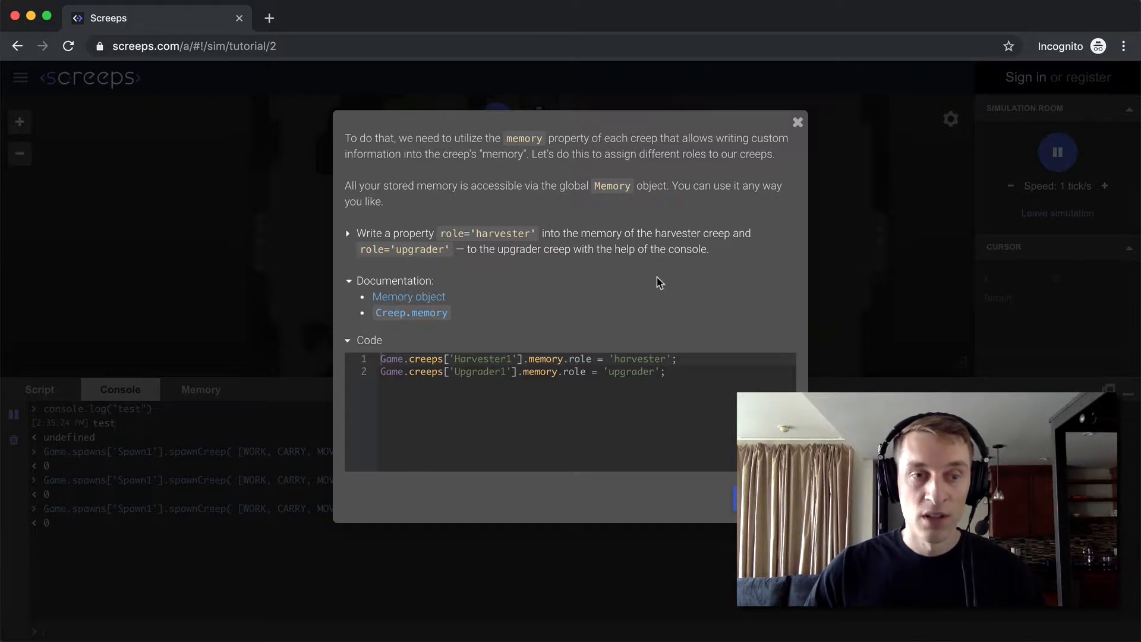
mouse_move(650, 282)
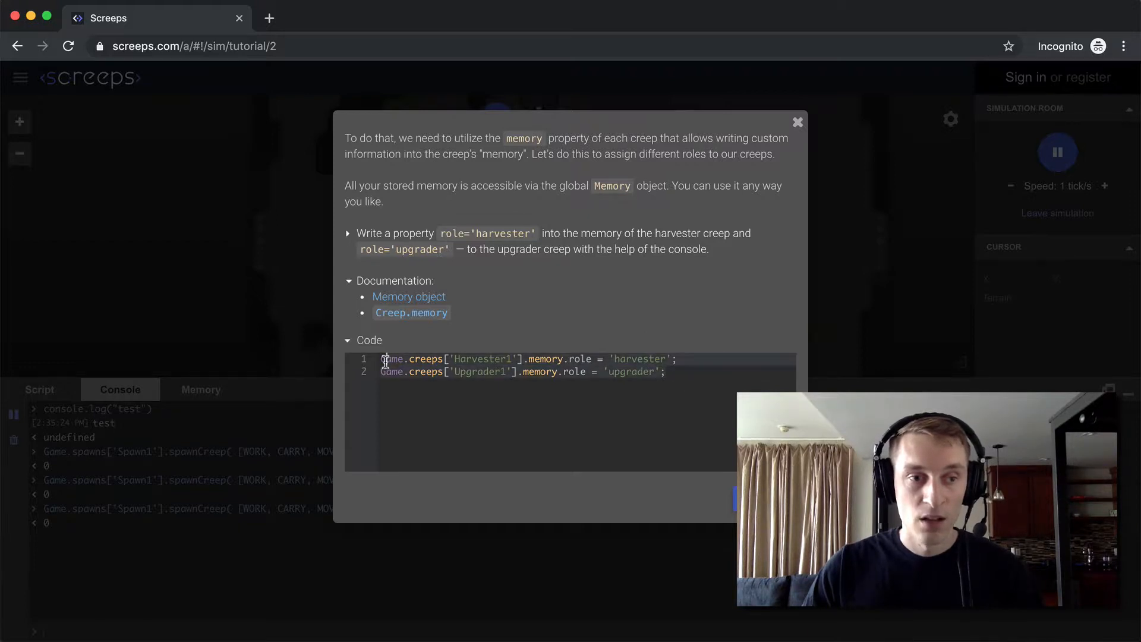
mouse_move(700, 271)
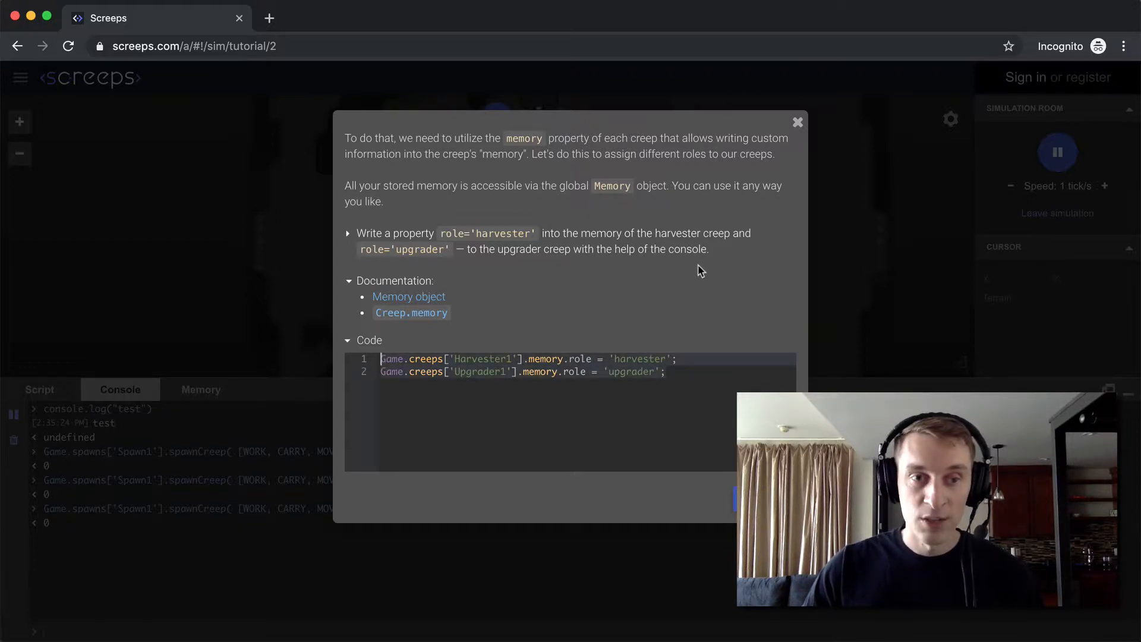
mouse_move(692, 271)
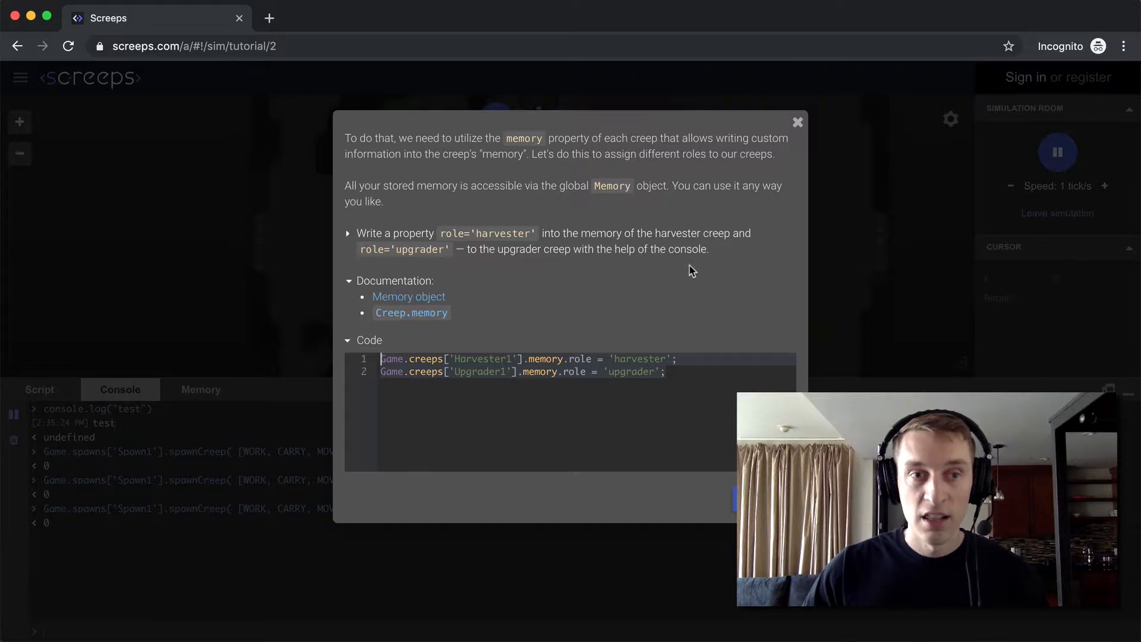
mouse_move(603, 350)
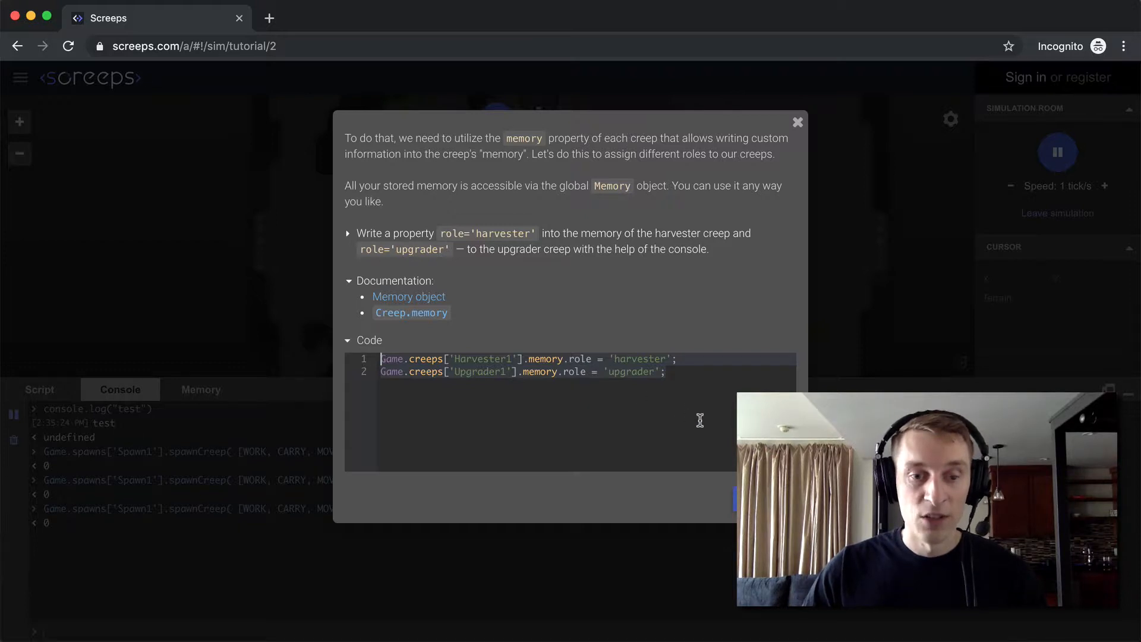
click(798, 122)
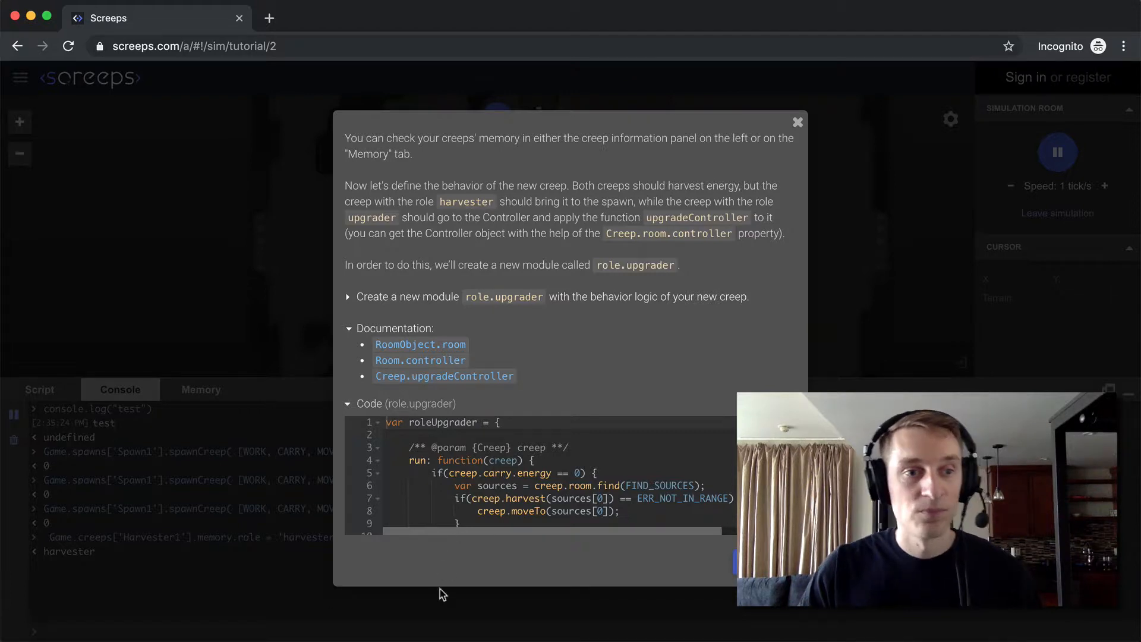
mouse_move(619, 406)
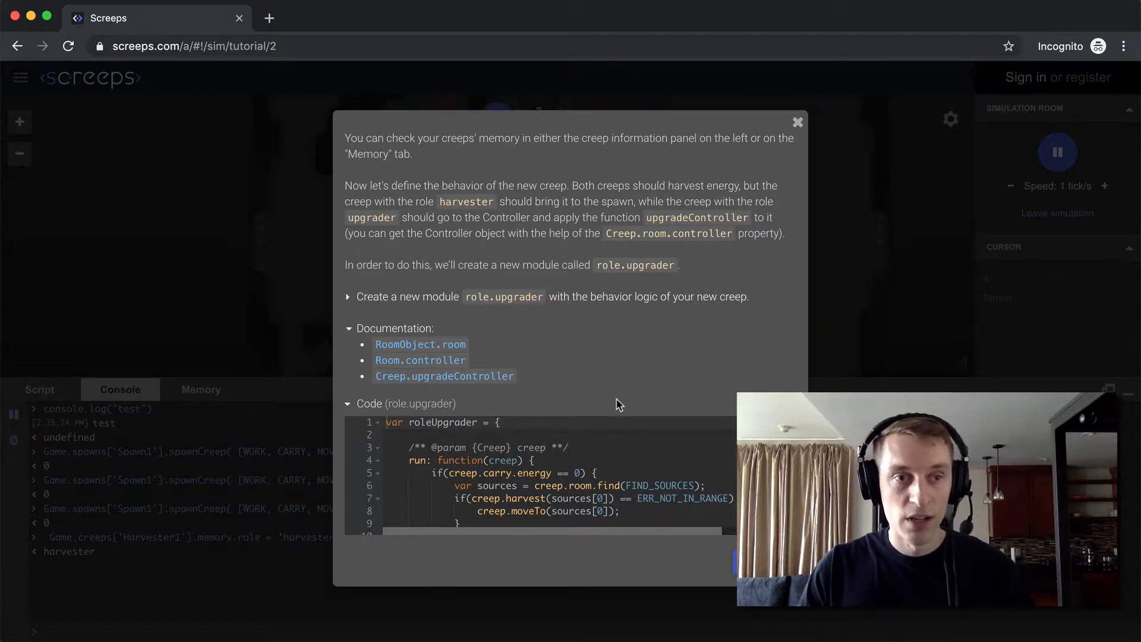
mouse_move(620, 370)
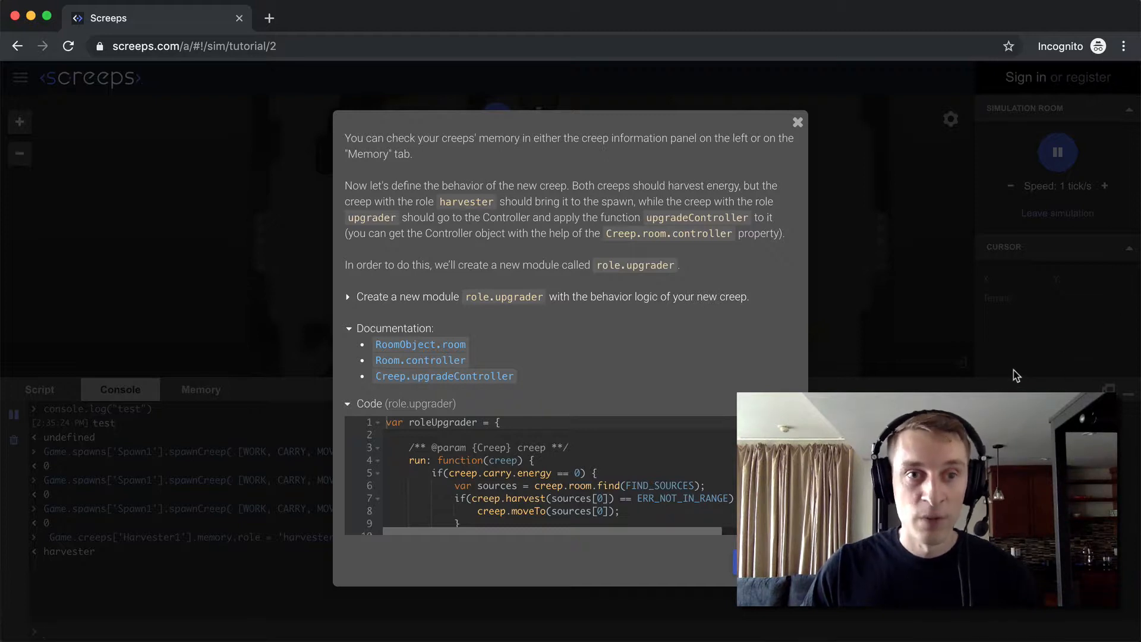
mouse_move(797, 334)
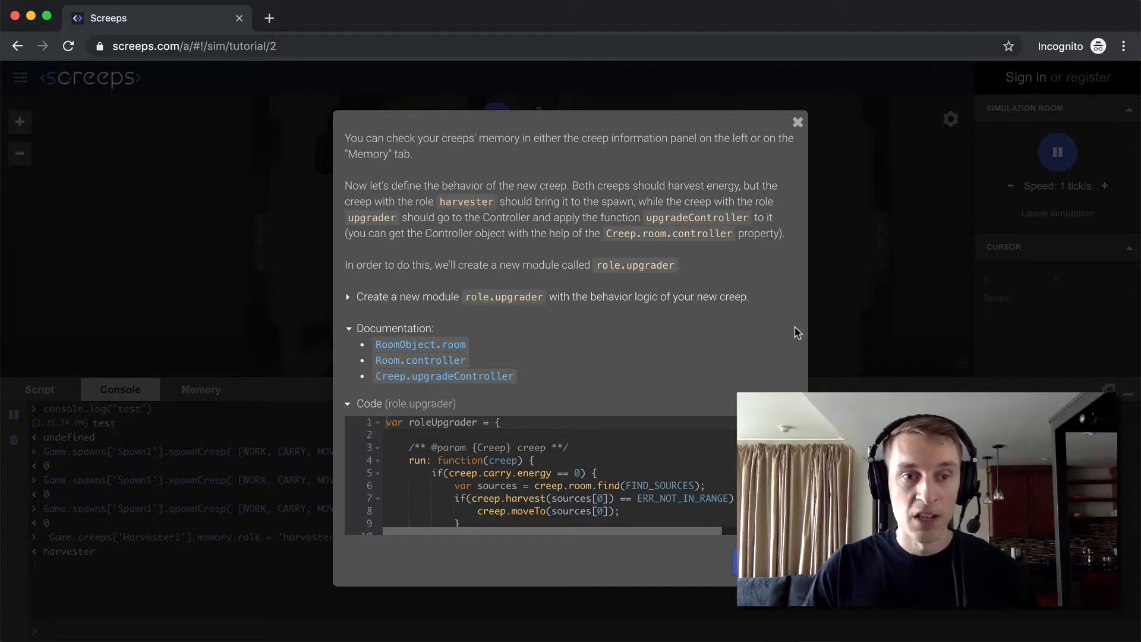
mouse_move(762, 368)
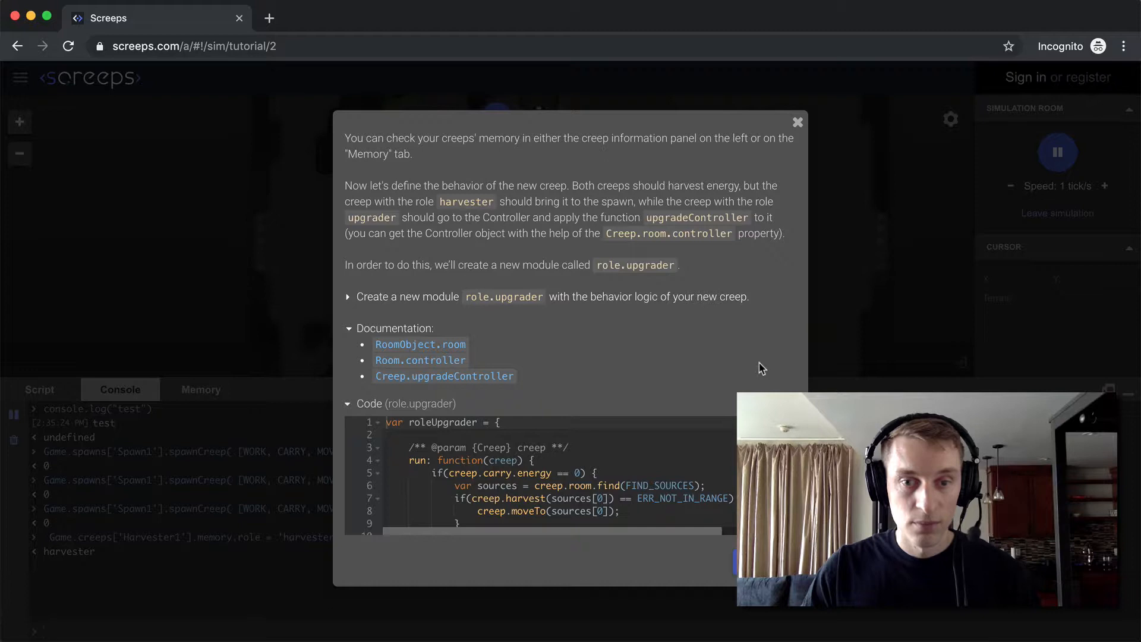
mouse_move(749, 372)
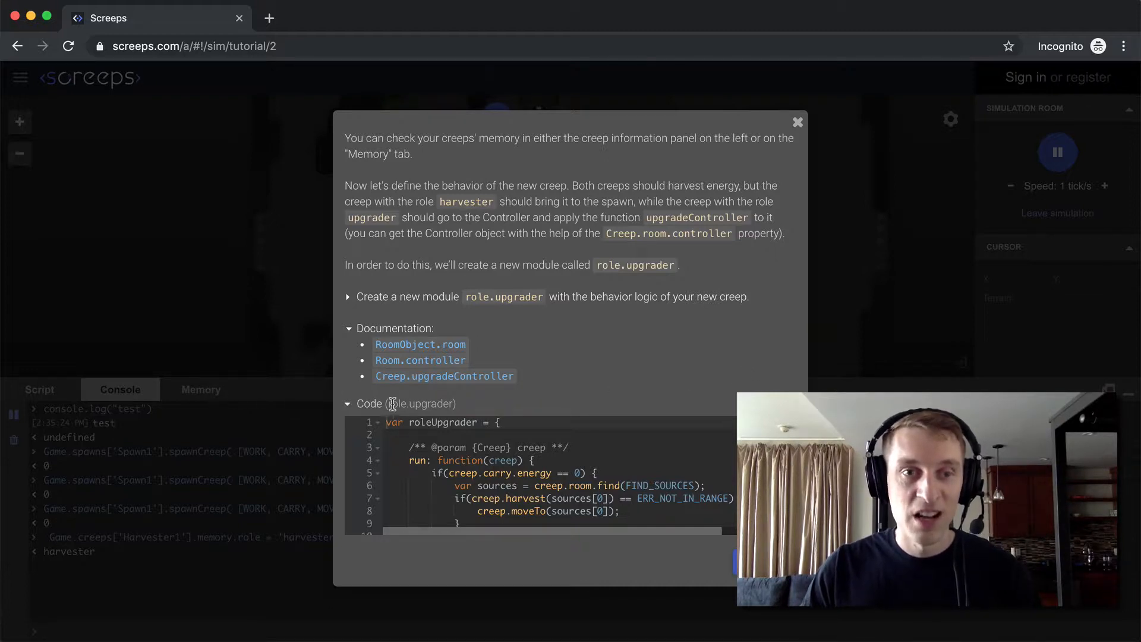
Step: Create a role.upgrader module in the Script tab with the upgrader code
scroll(down, 3)
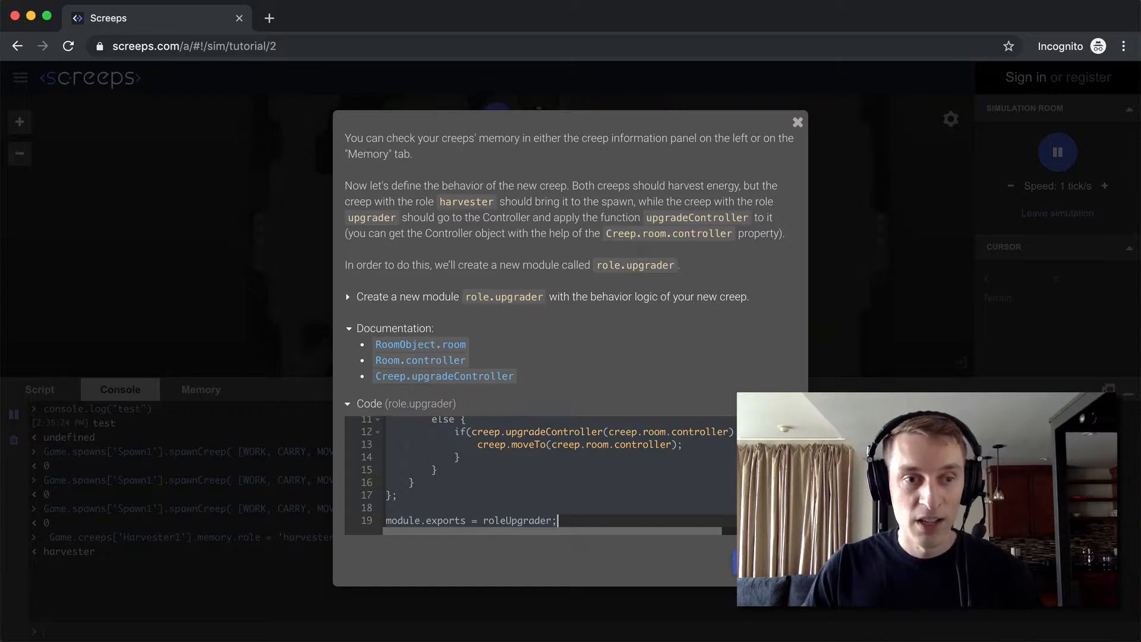
click(797, 121)
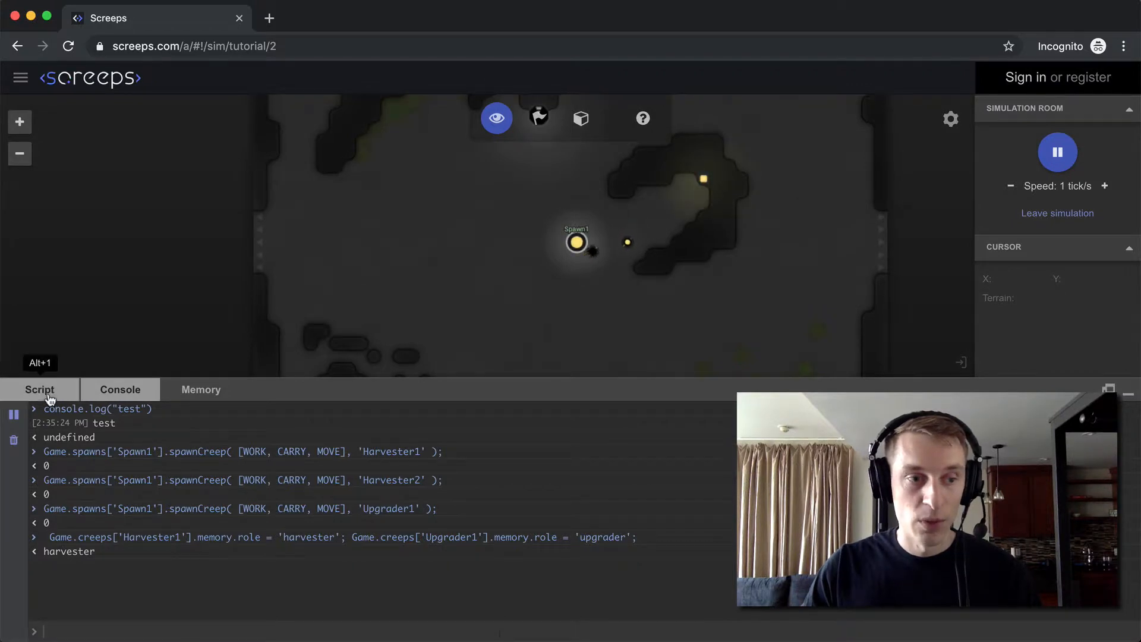
click(40, 389)
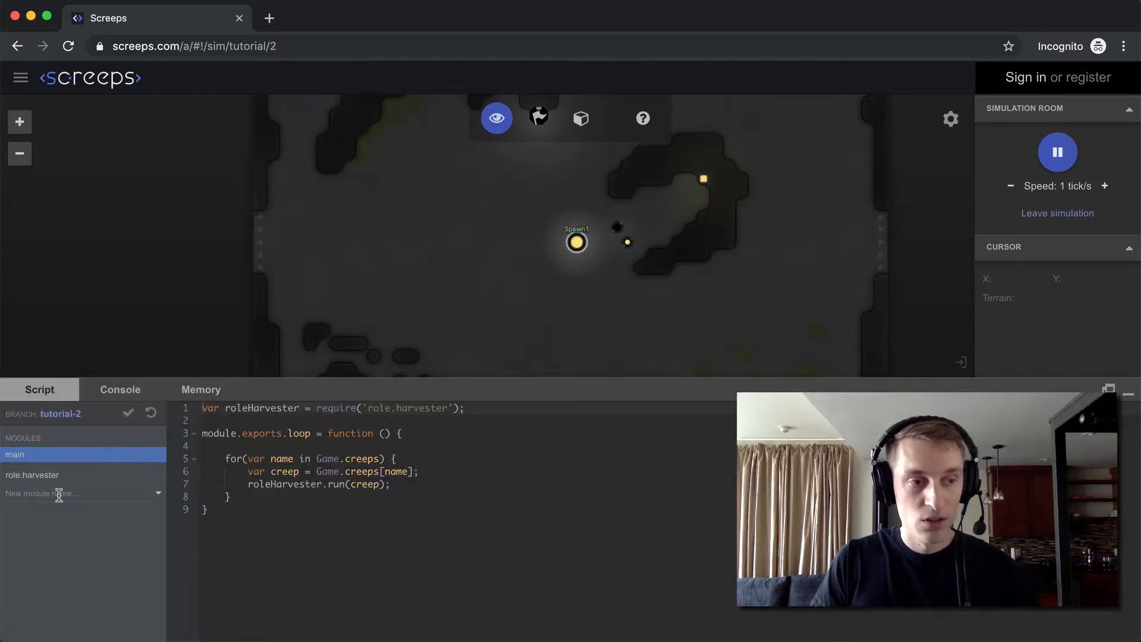
text(role.u)
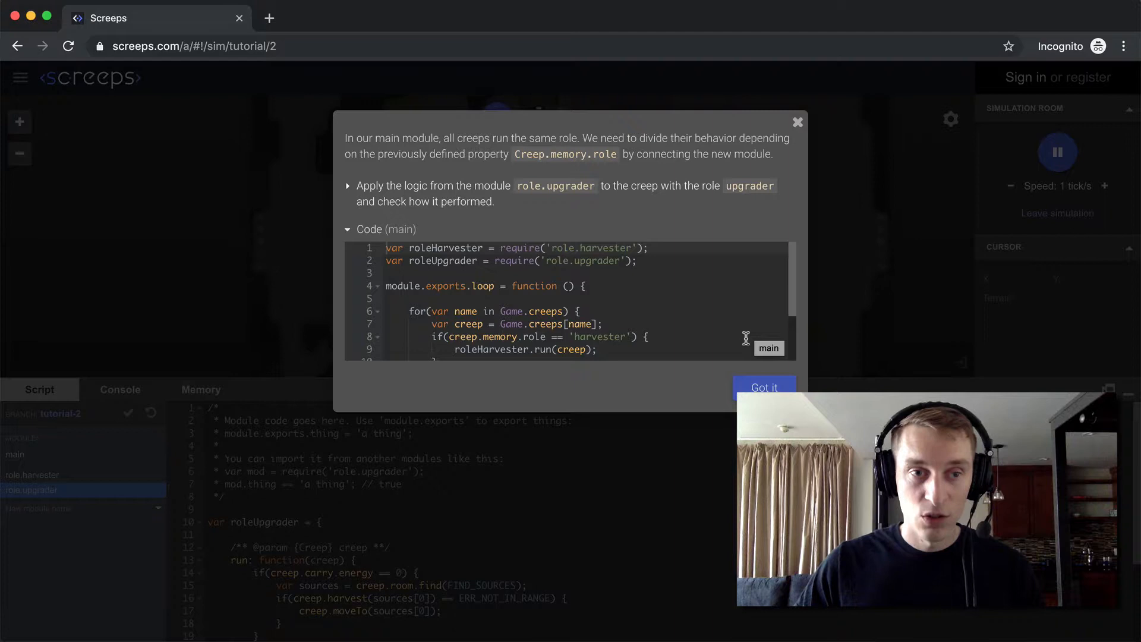
mouse_move(724, 335)
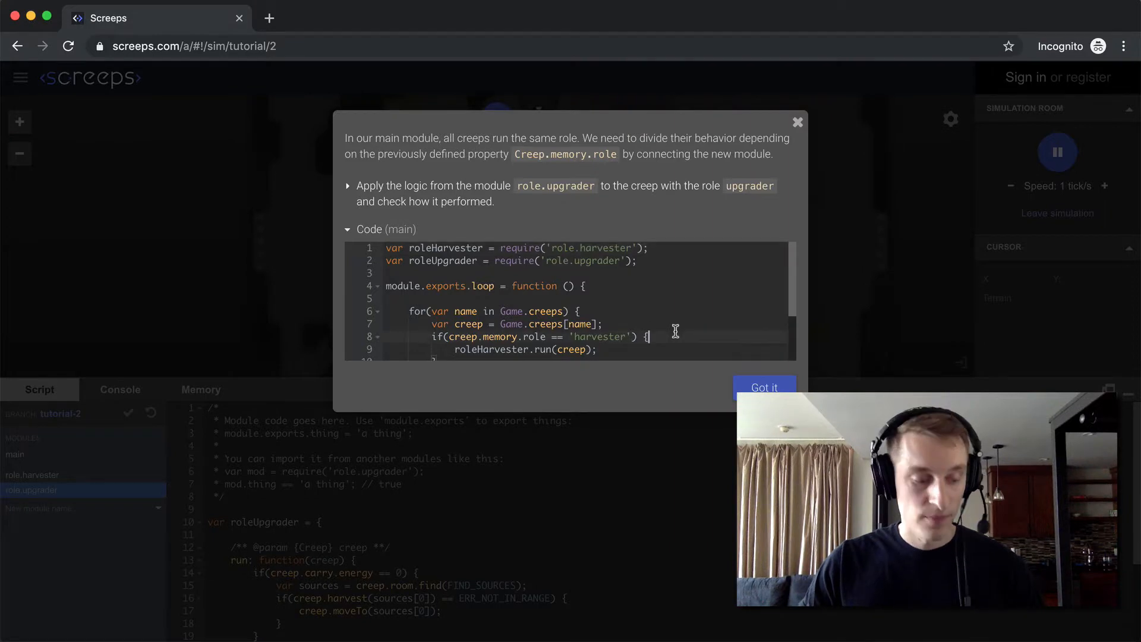
Step: Close the popup showing main module code for dispatching creeps by role
click(765, 388)
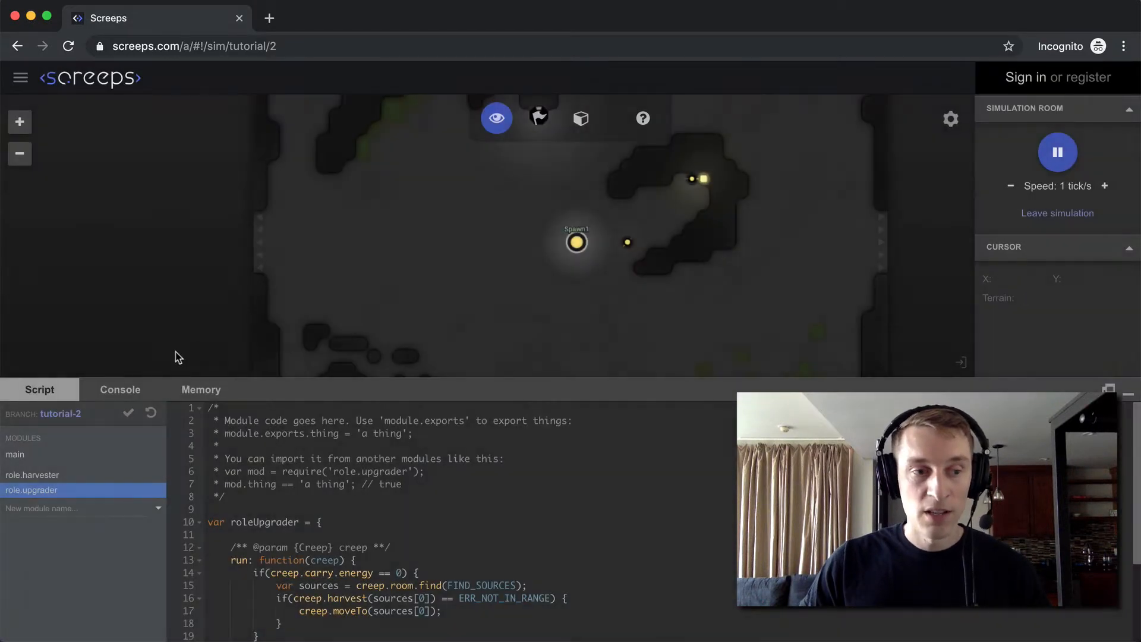
Step: Add role.upgrader require and memory.role checks to main, then inspect a creep
click(16, 455)
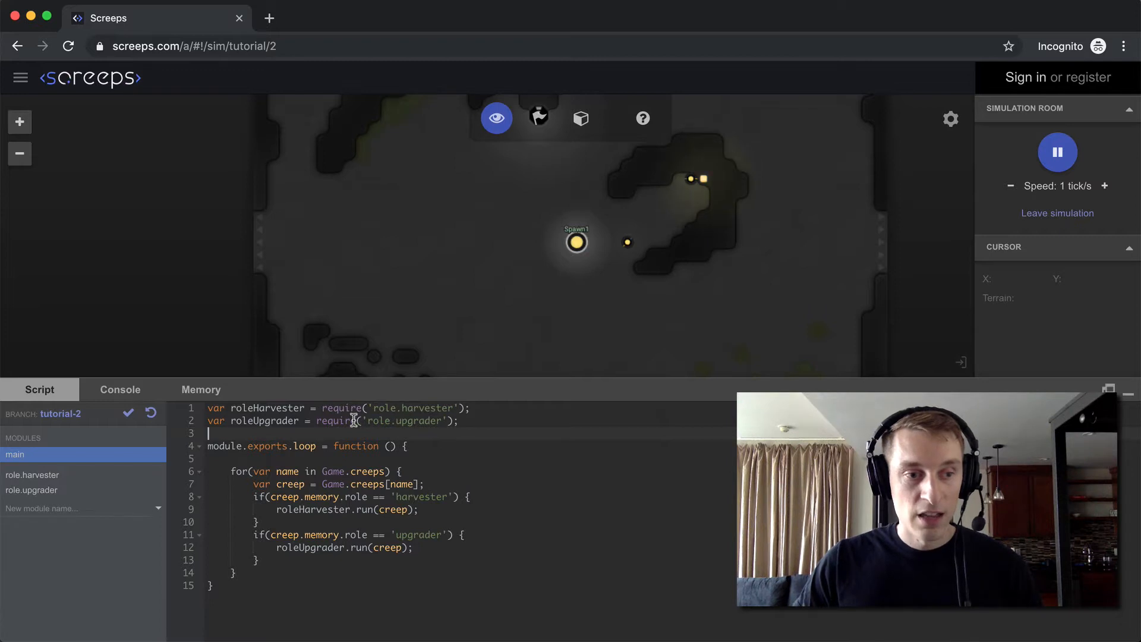
mouse_move(304, 537)
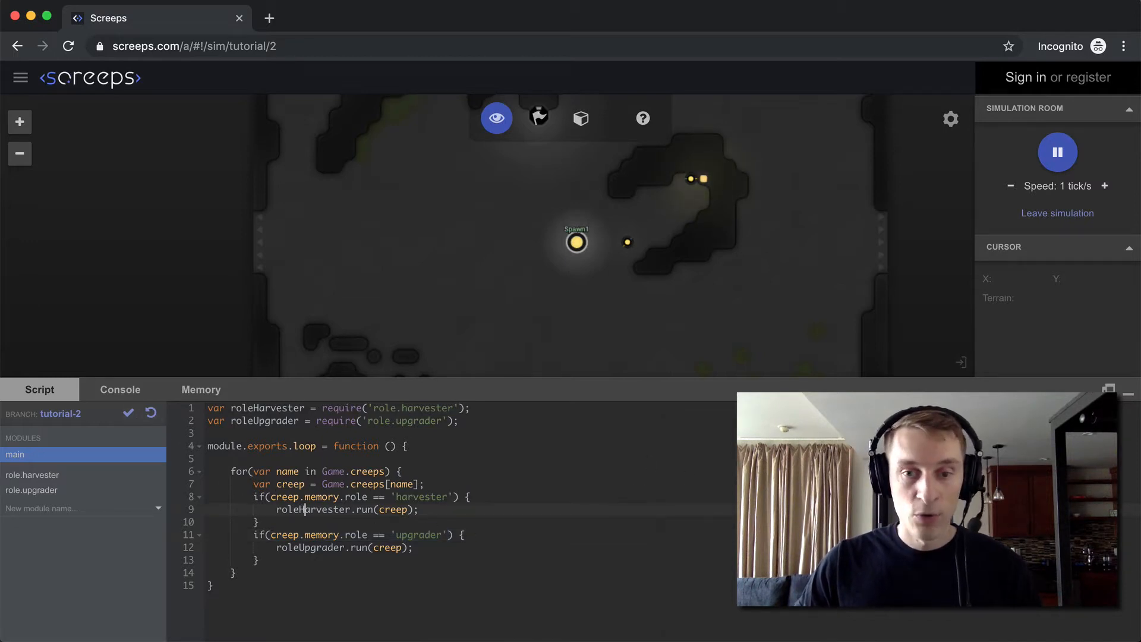
mouse_move(690, 190)
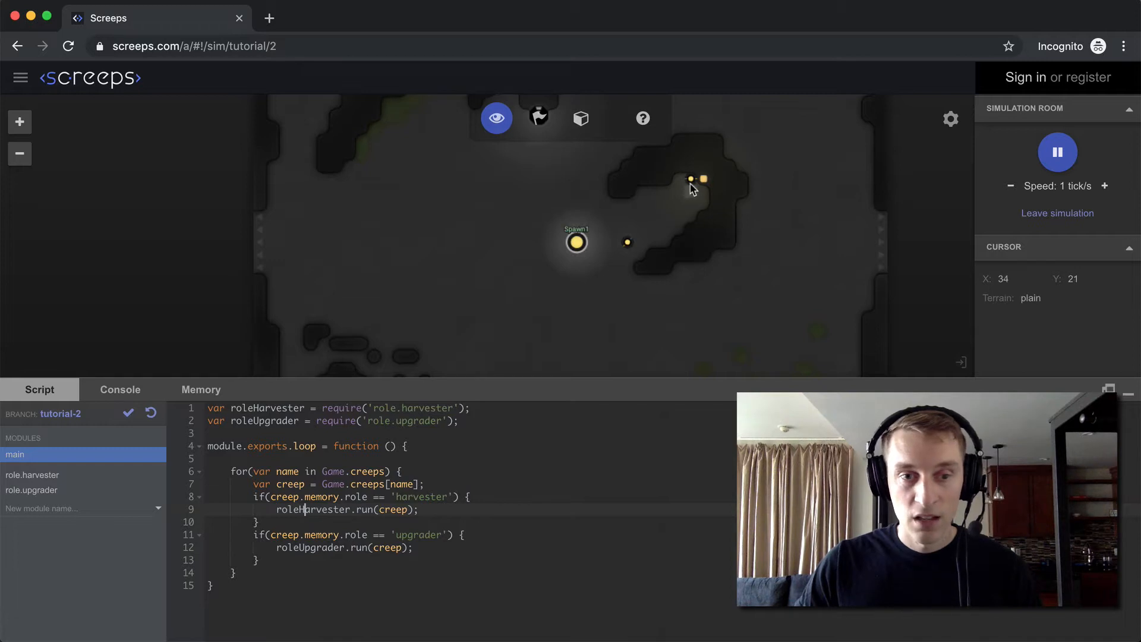
click(689, 179)
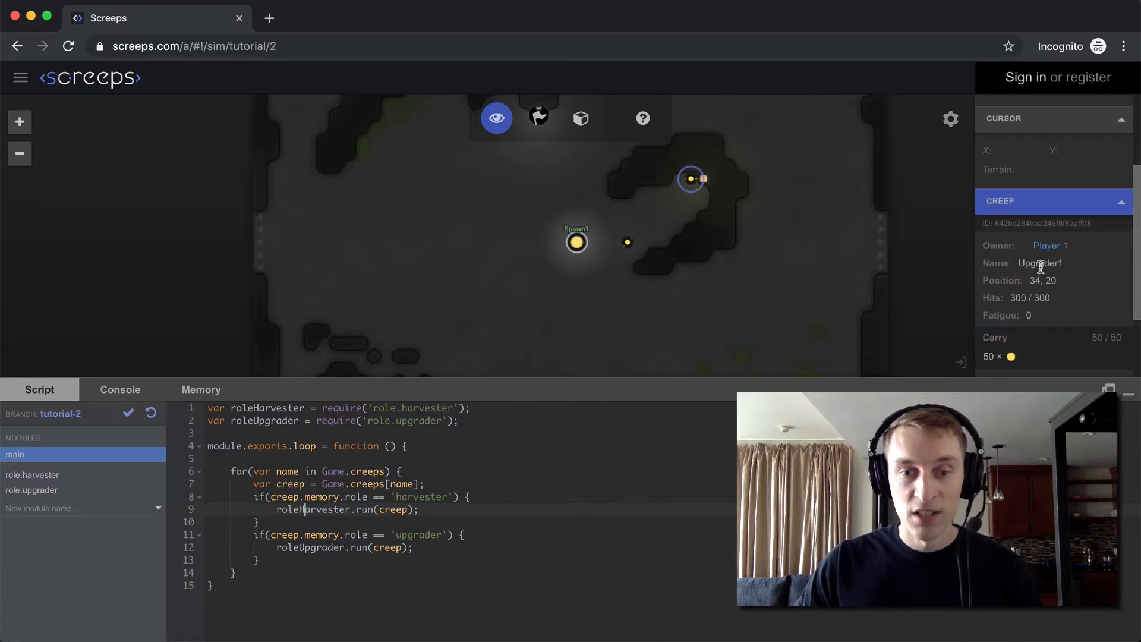
mouse_move(1118, 321)
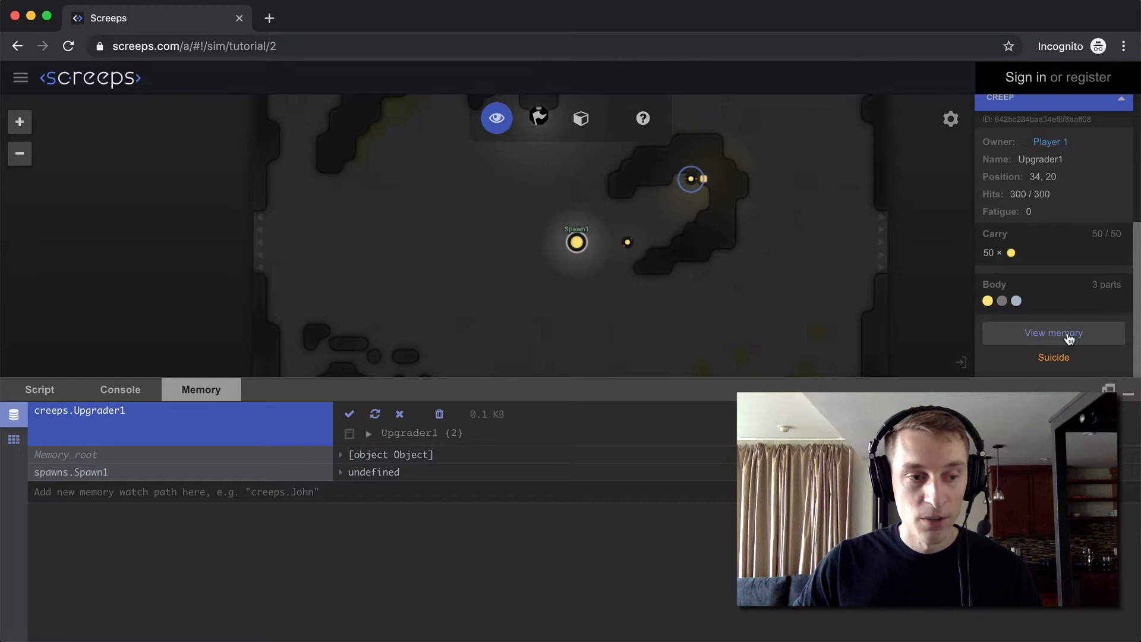
mouse_move(206, 452)
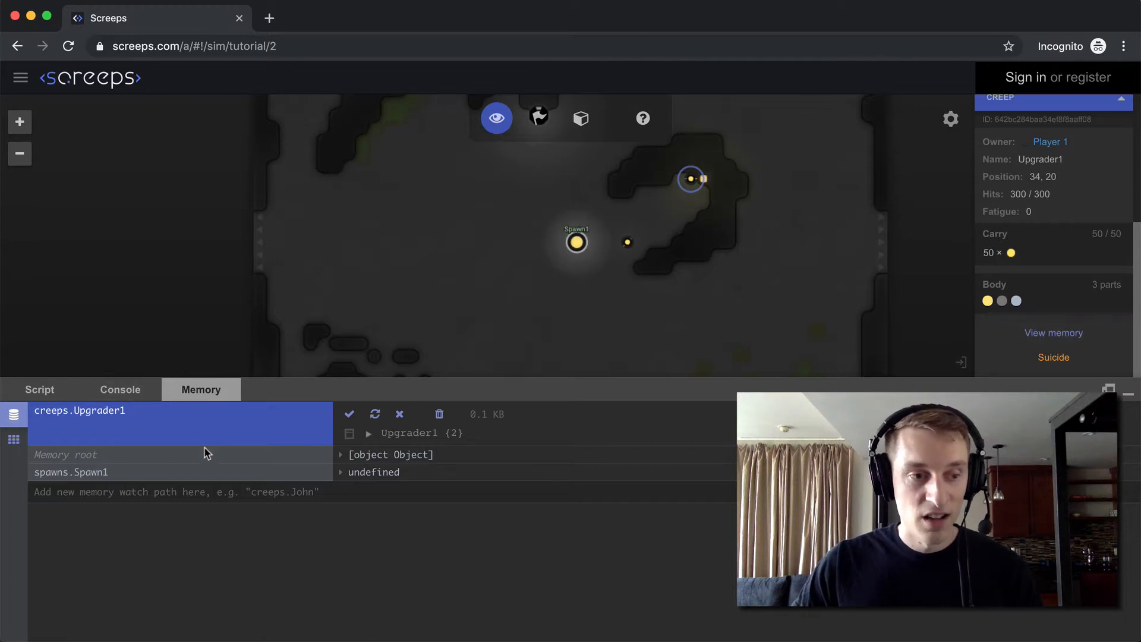
mouse_move(158, 441)
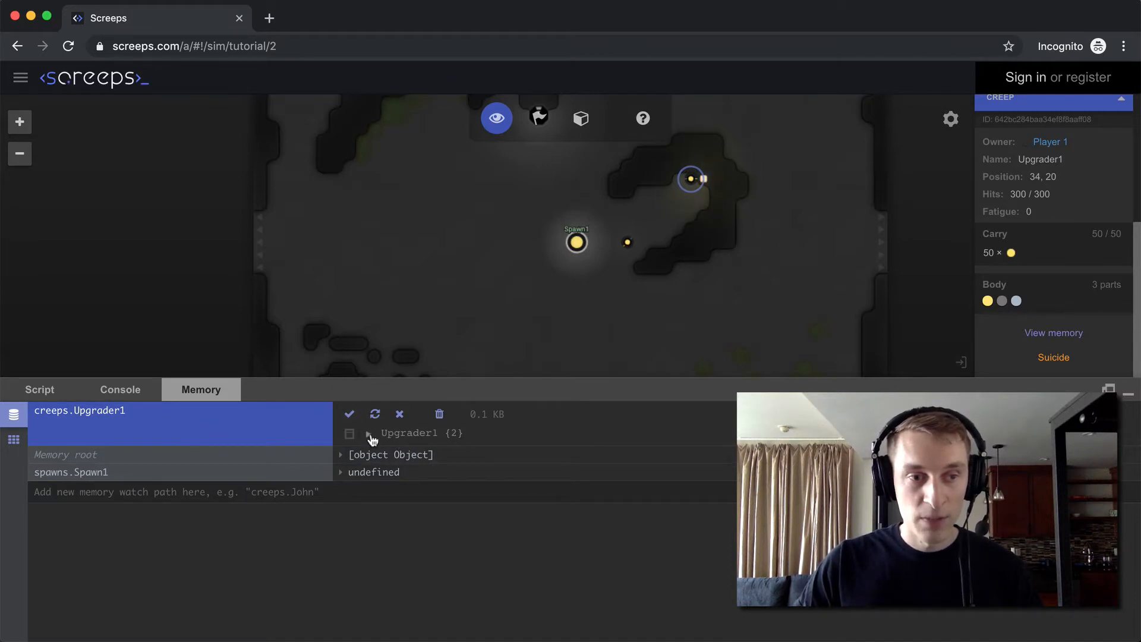
Step: Expand Upgrader1 in the Memory tab and select its 'upgrader' role value
click(369, 435)
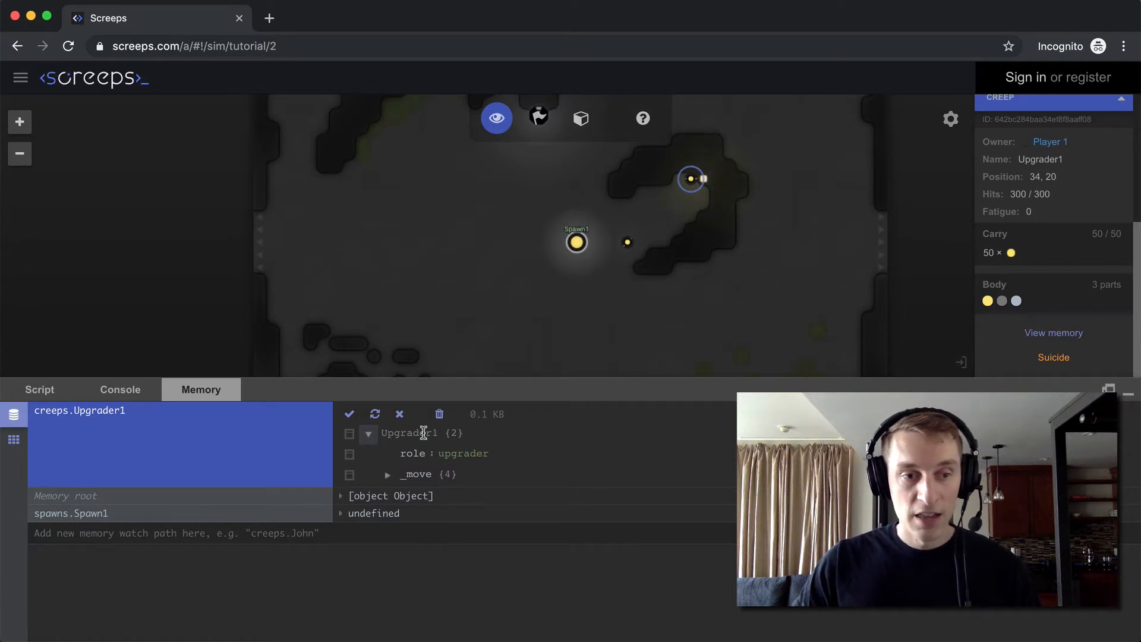
double_click(463, 454)
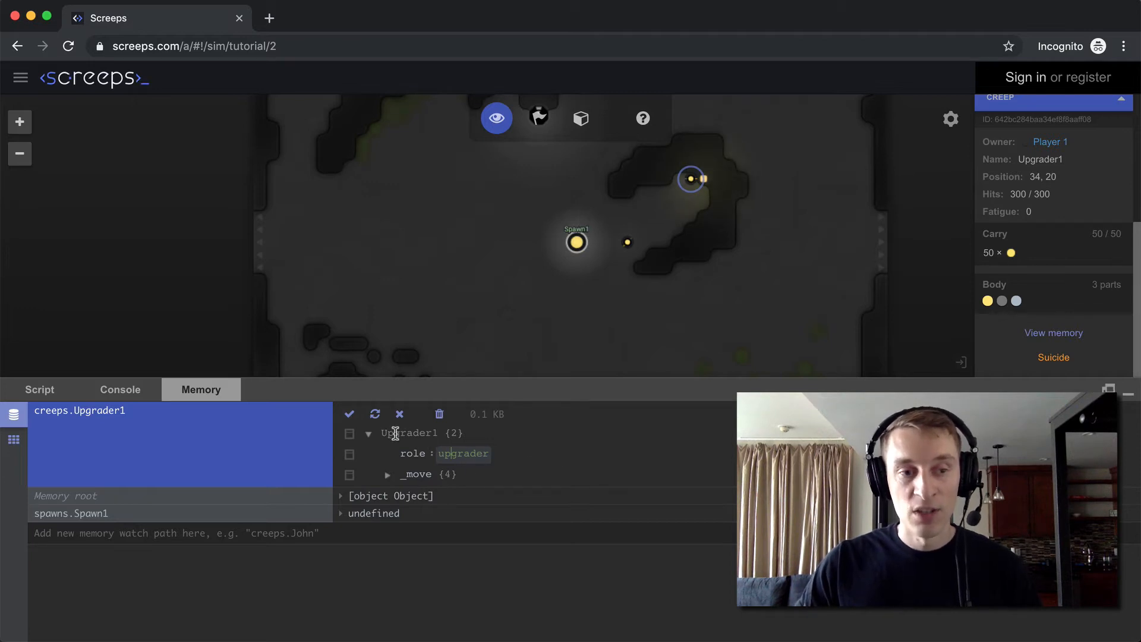
mouse_move(89, 361)
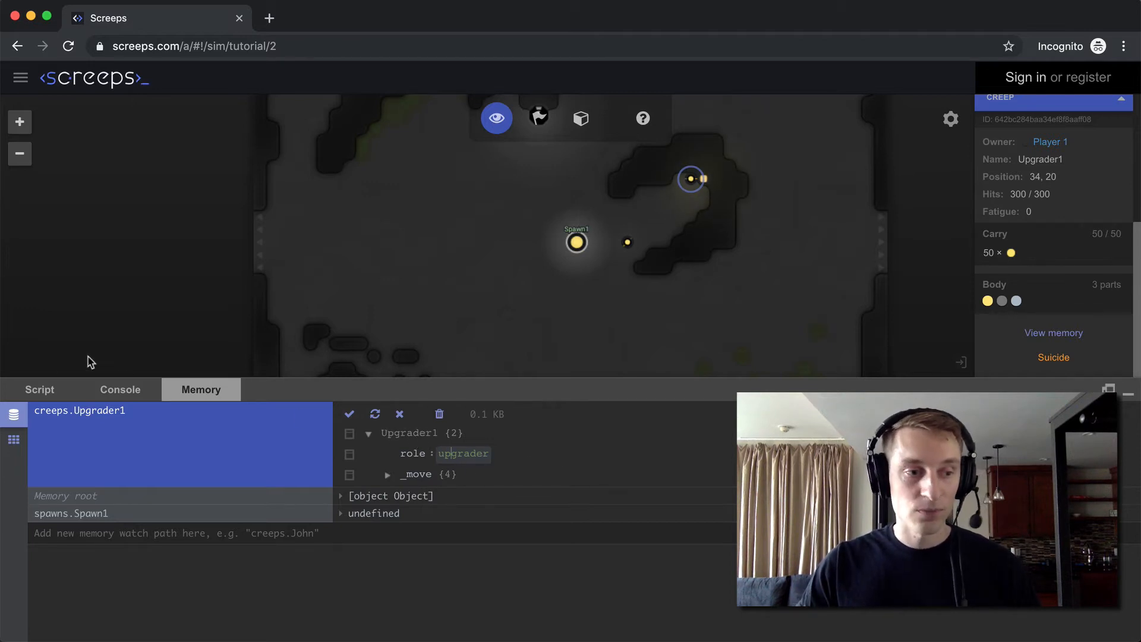
Step: Return to the main module code and select the room controller on the map
click(39, 389)
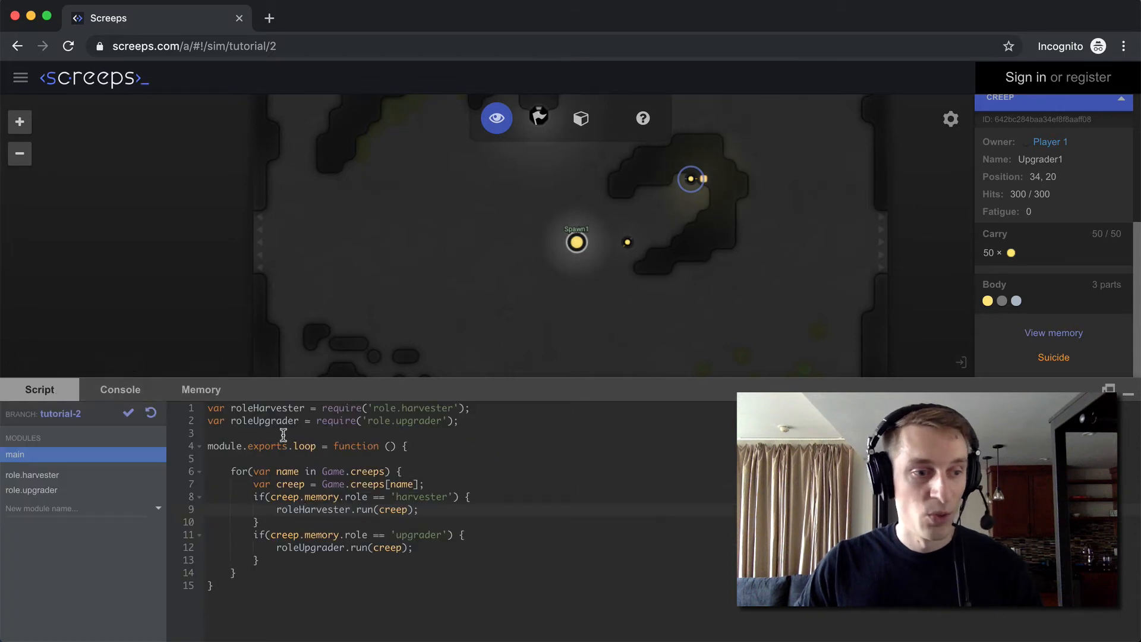
mouse_move(167, 435)
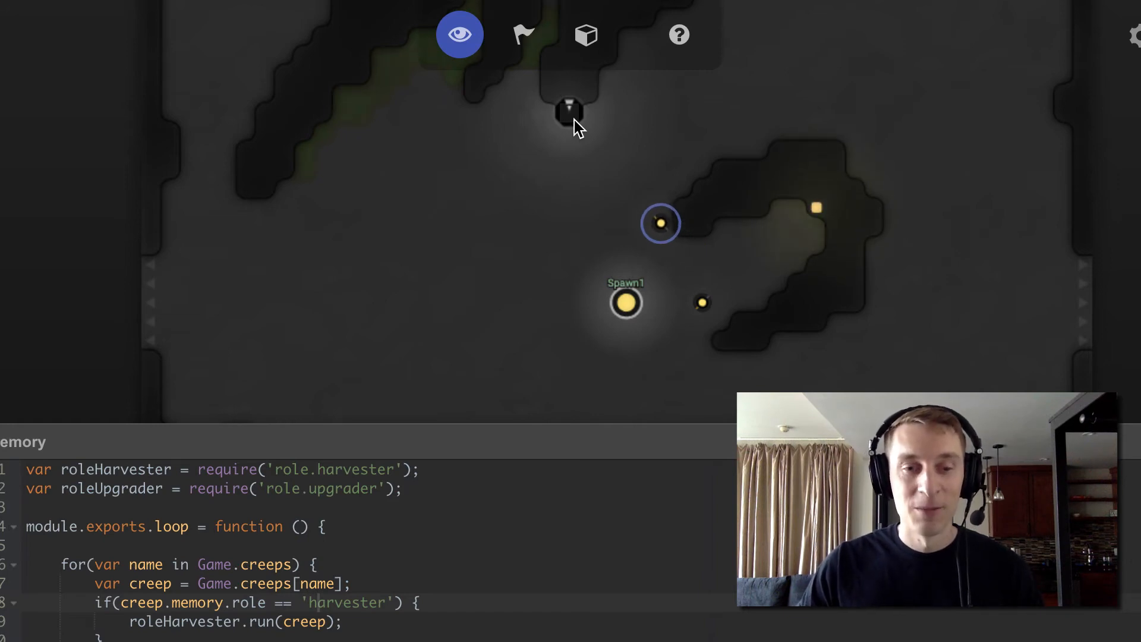
click(700, 303)
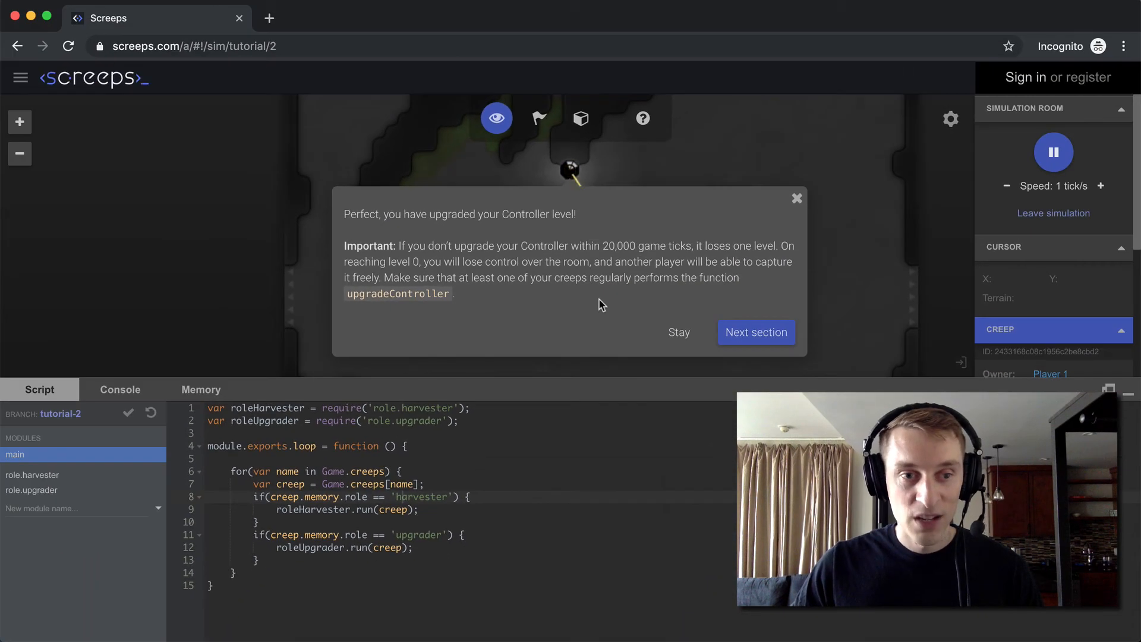
mouse_move(578, 175)
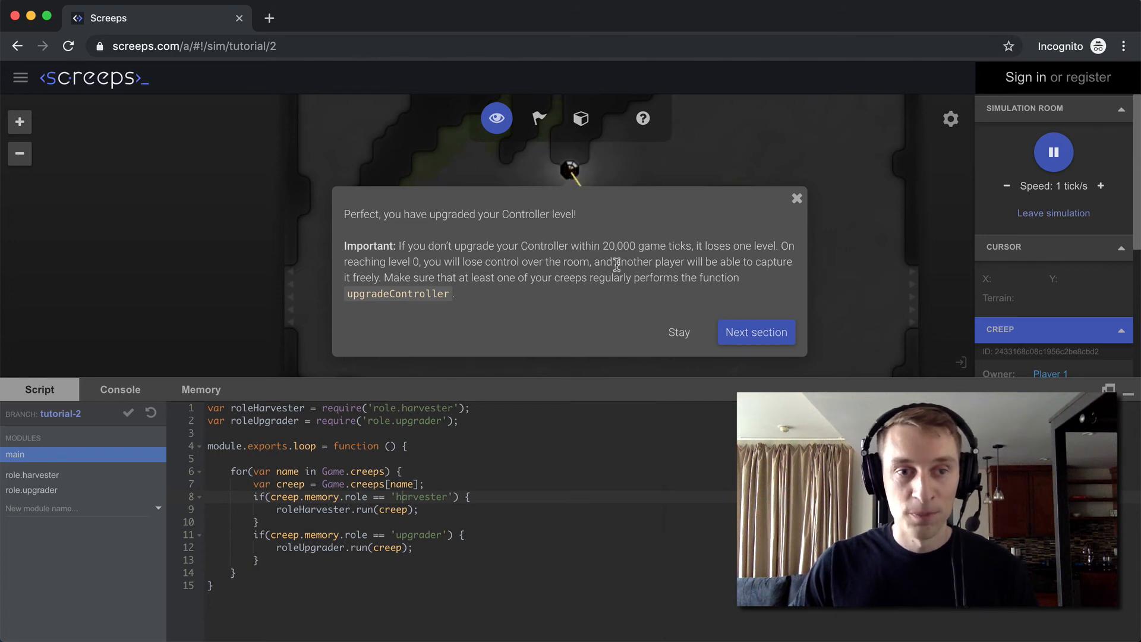
mouse_move(480, 261)
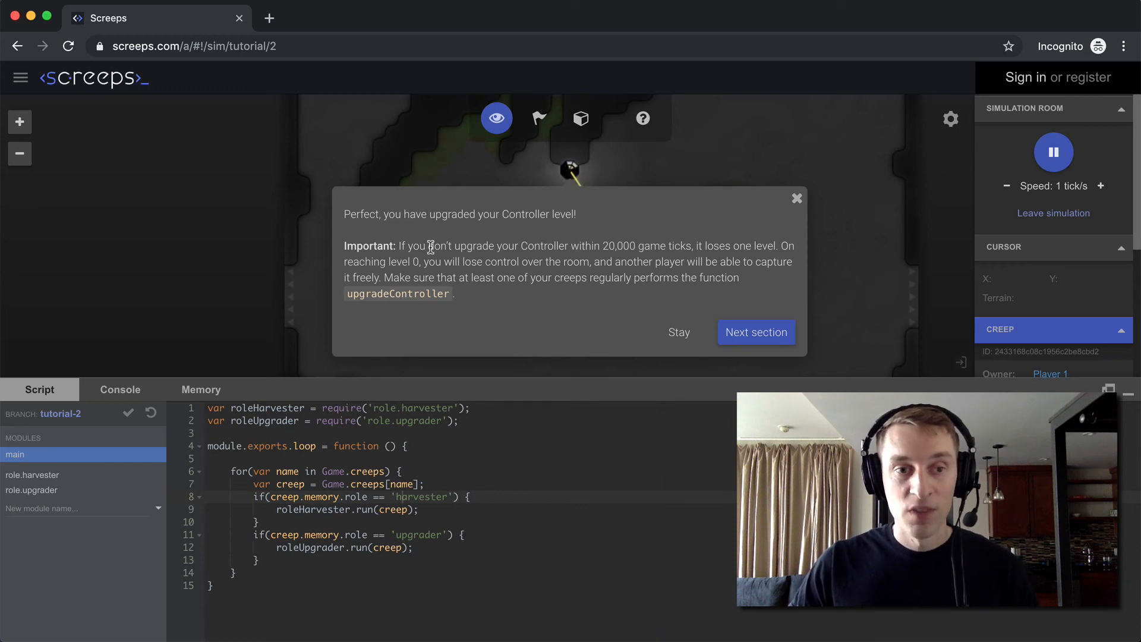
mouse_move(604, 246)
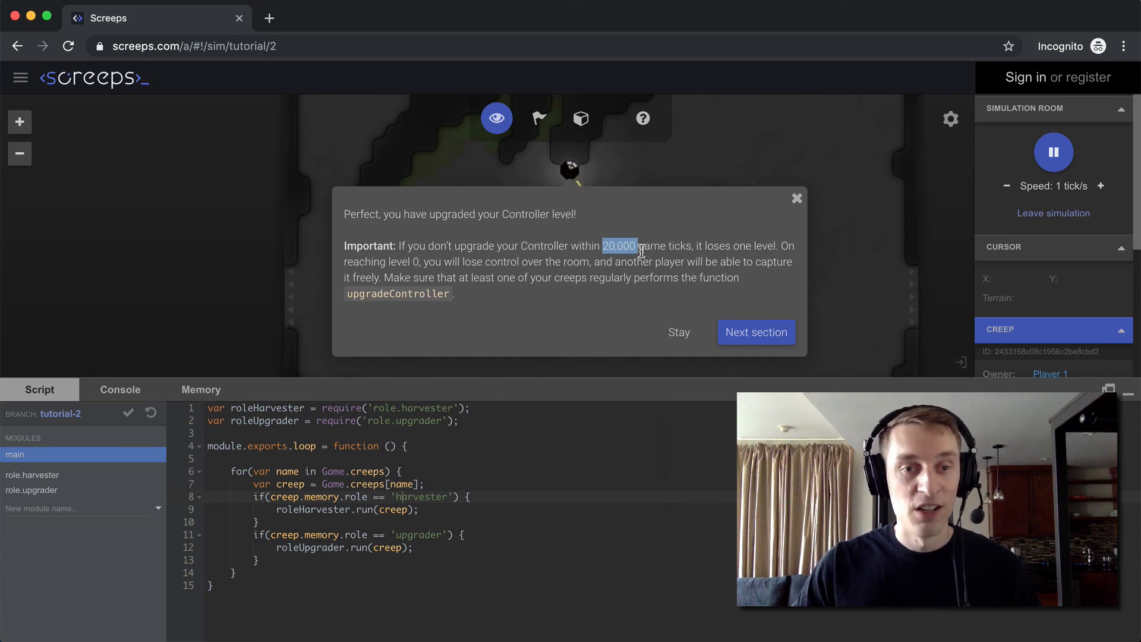
mouse_move(778, 336)
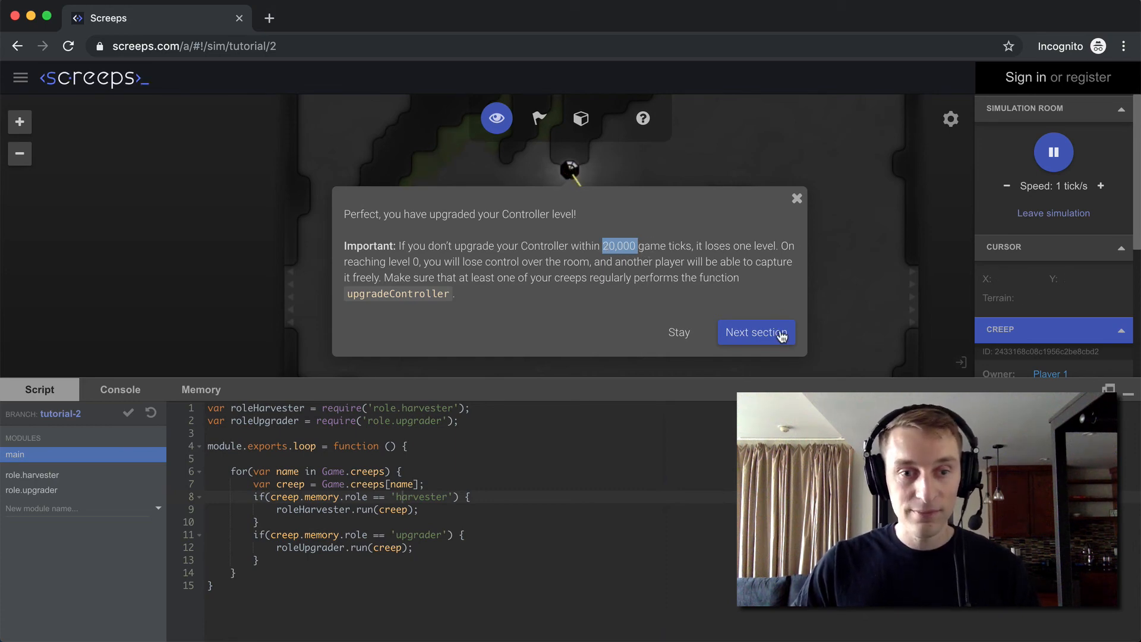
Step: Go back to the Simulation mode tutorial list via Next section
click(756, 332)
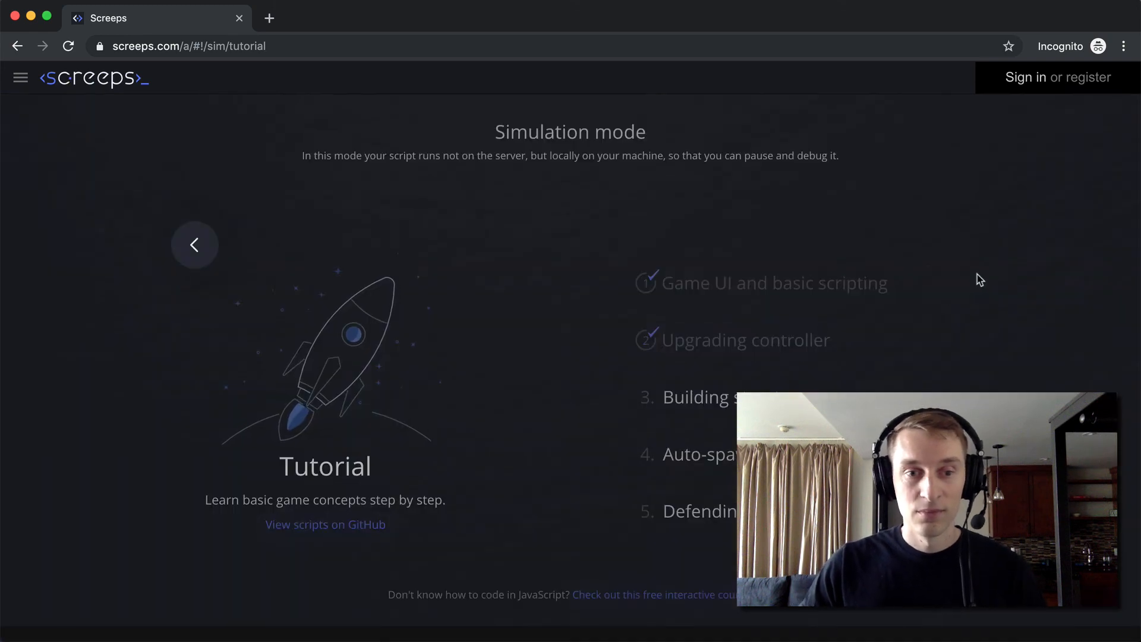
mouse_move(965, 272)
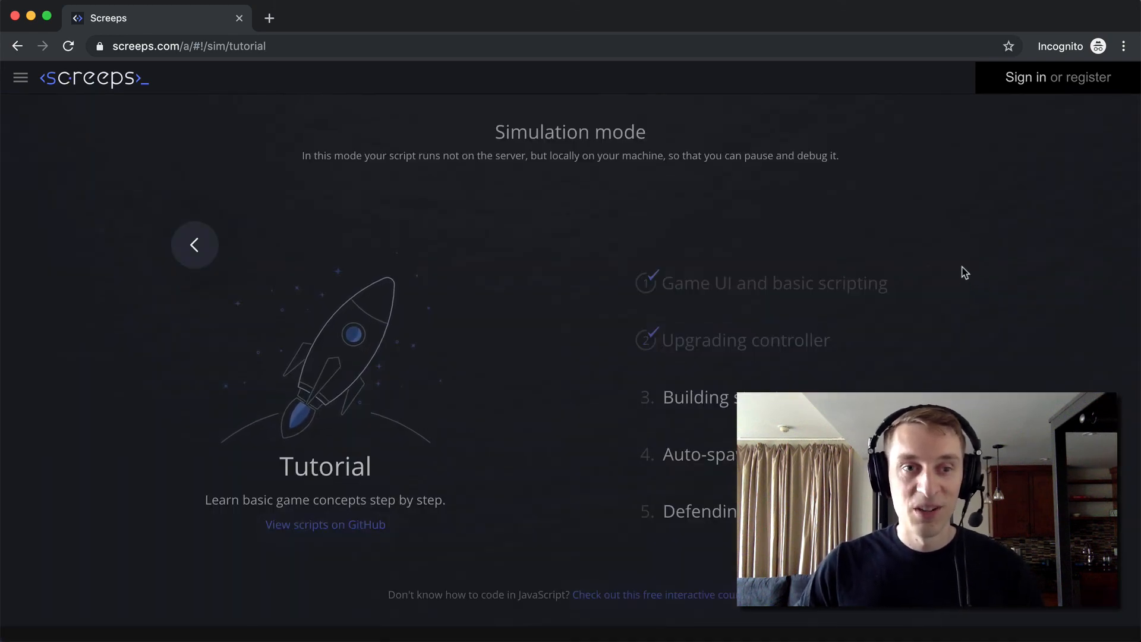
mouse_move(869, 232)
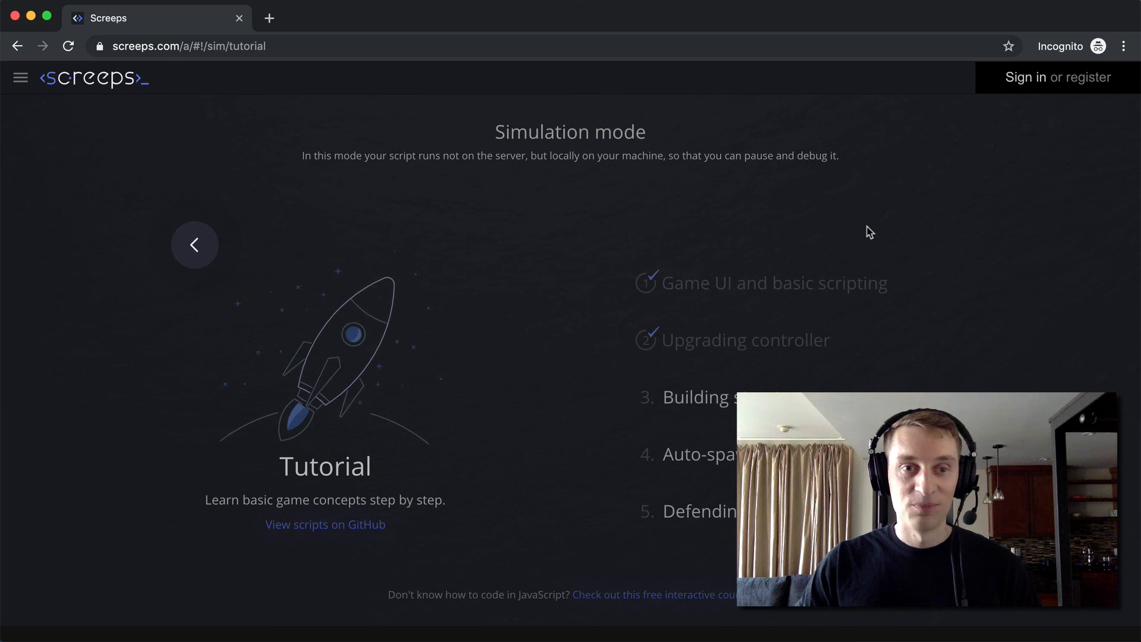